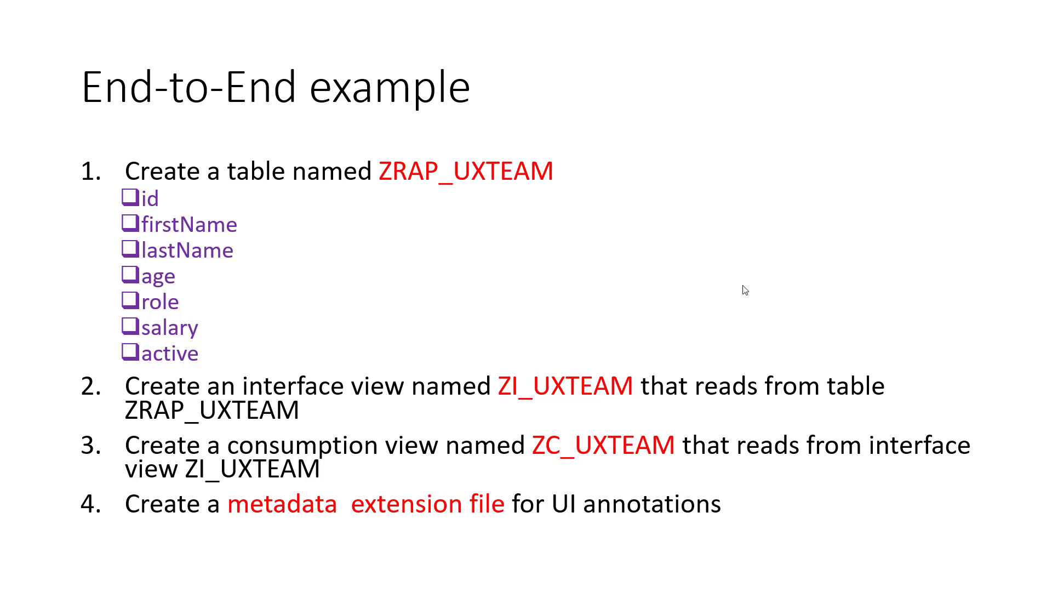
mouse_move(515, 300)
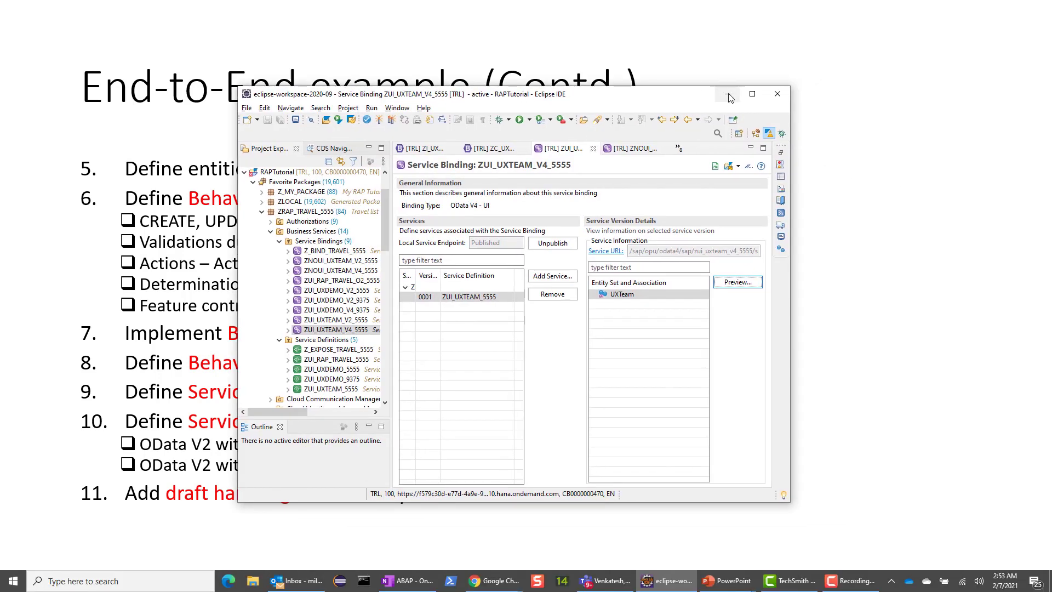
- Maximize Eclipse and select the ZUI_UXTEAM_V4_5555 and ZUI_UXTEAM_V2_5555 service bindings
click(751, 94)
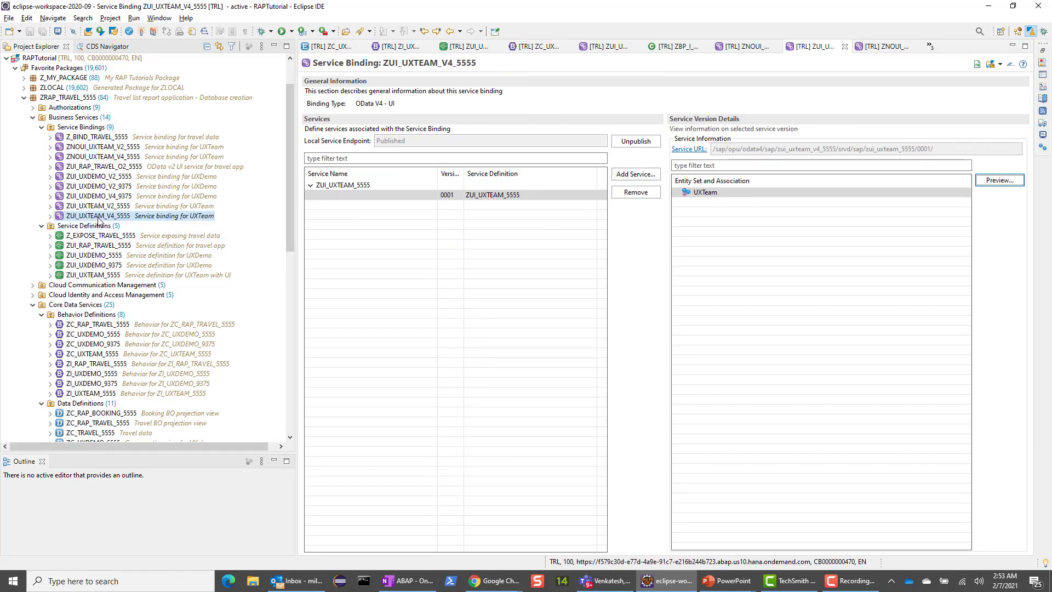
click(101, 206)
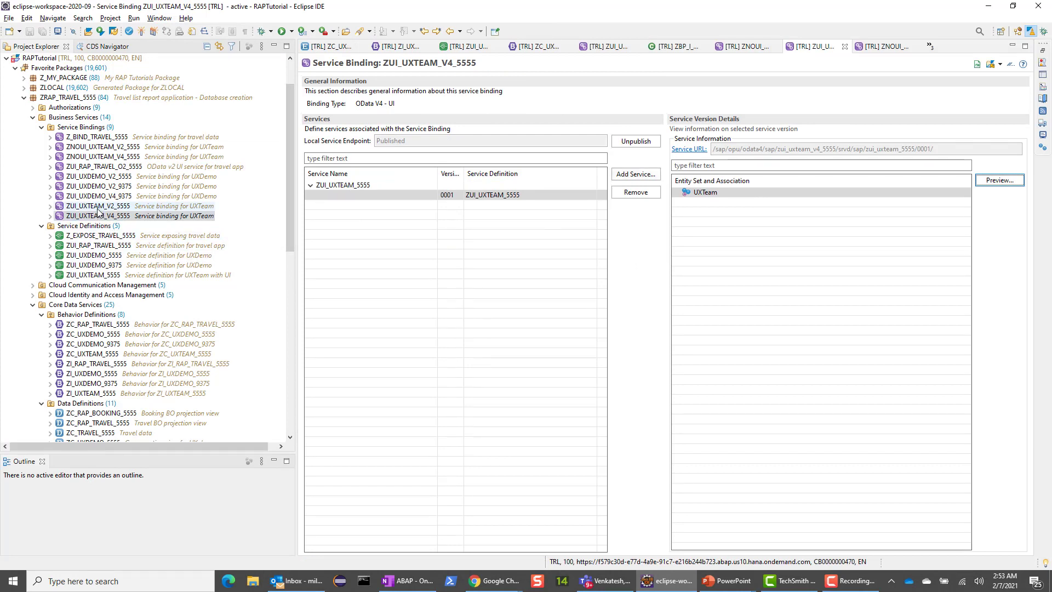
click(100, 206)
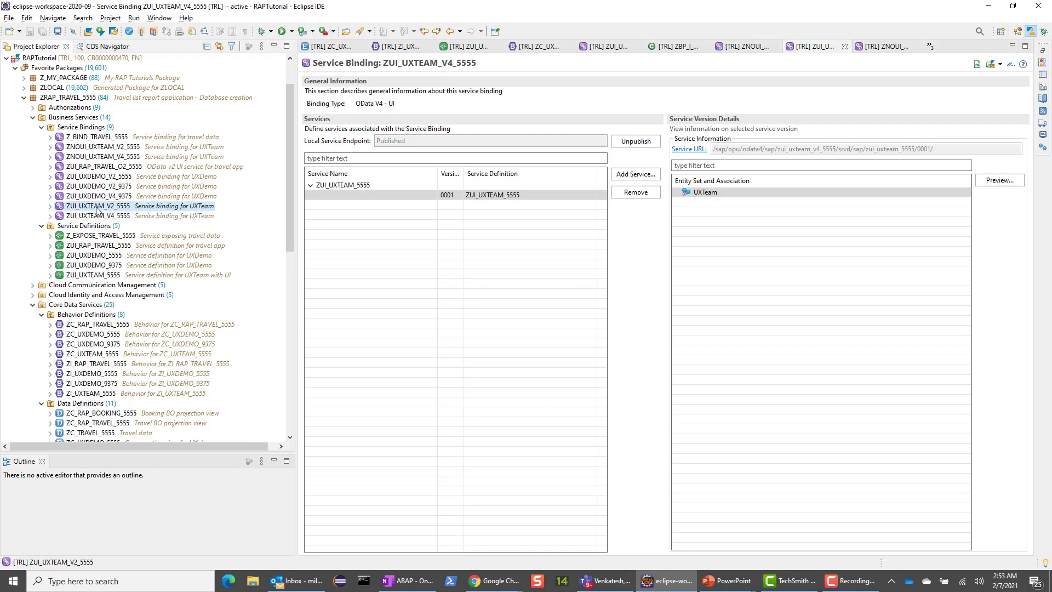
mouse_move(114, 211)
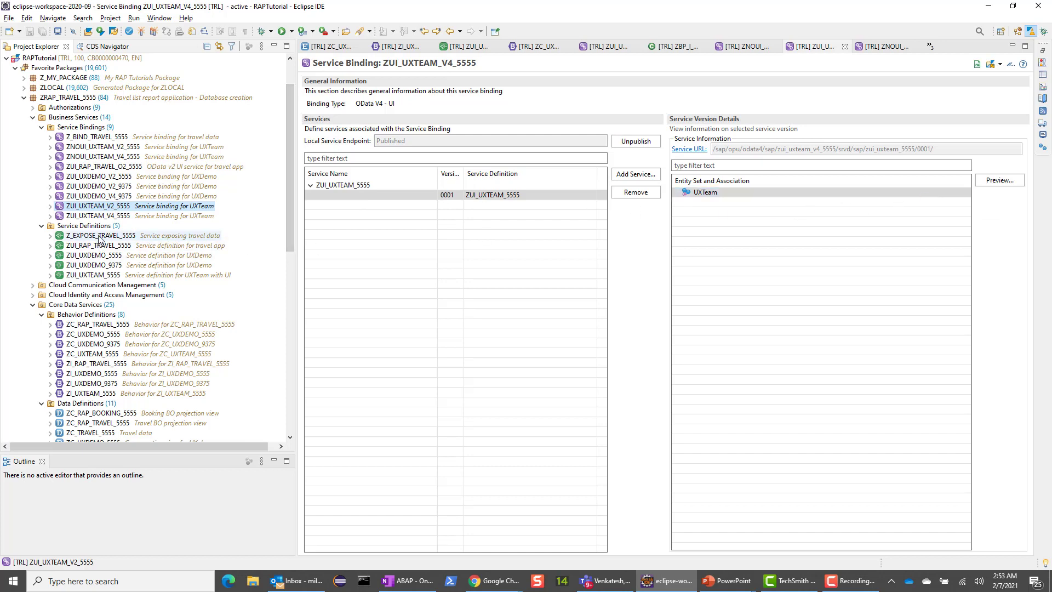
click(100, 216)
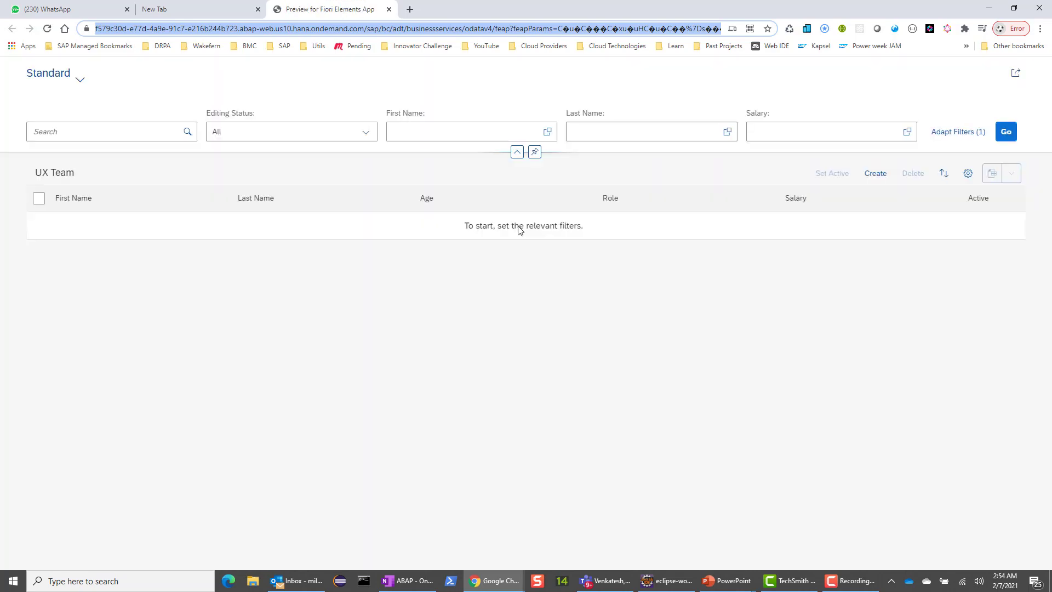
mouse_move(109, 111)
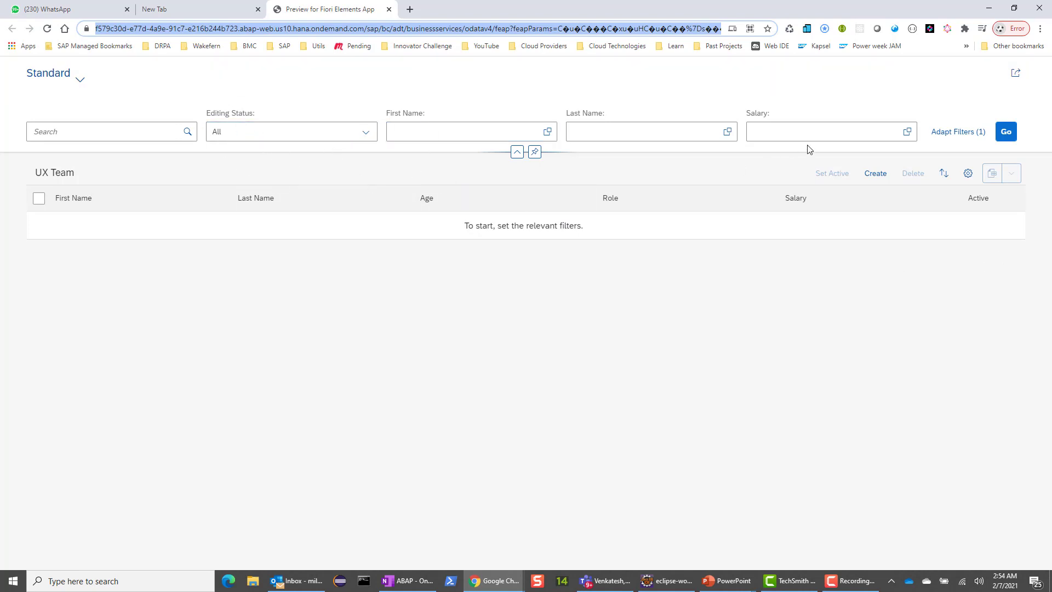
- Load the empty UX Team list with Go and create a new team member entry
click(1005, 130)
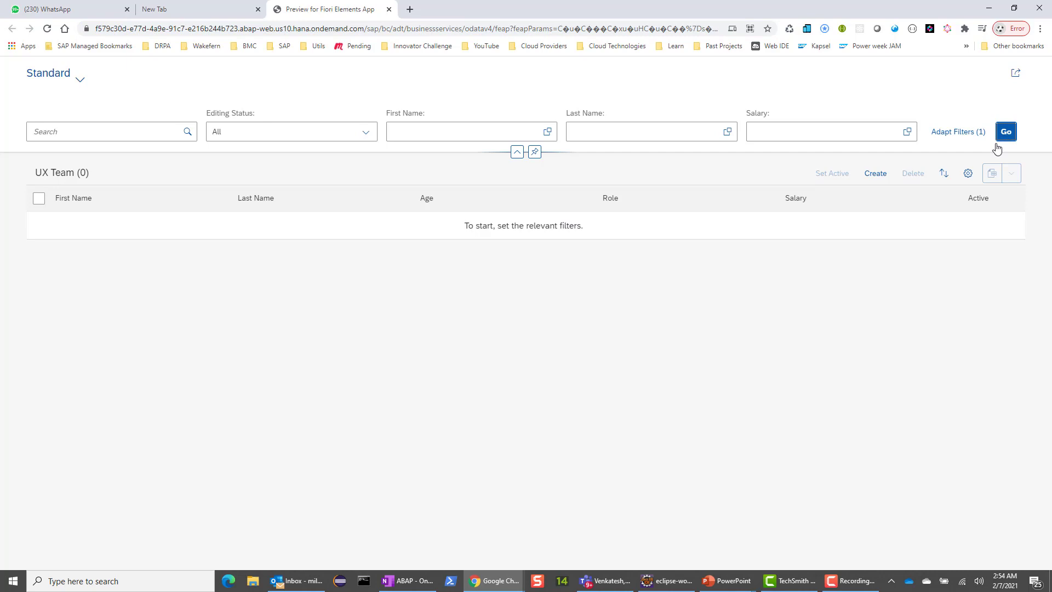
mouse_move(701, 285)
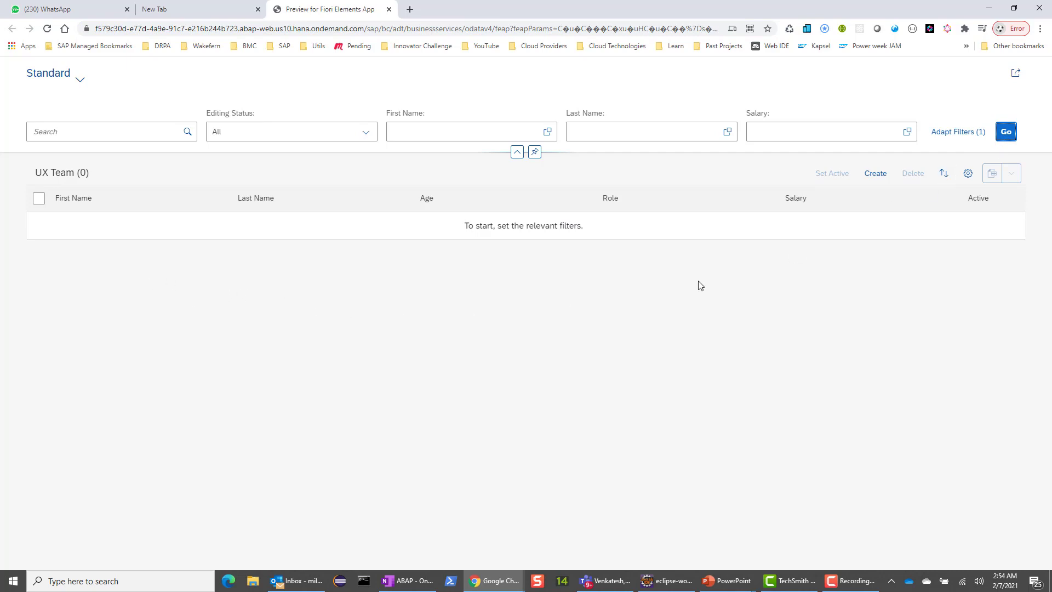
click(875, 173)
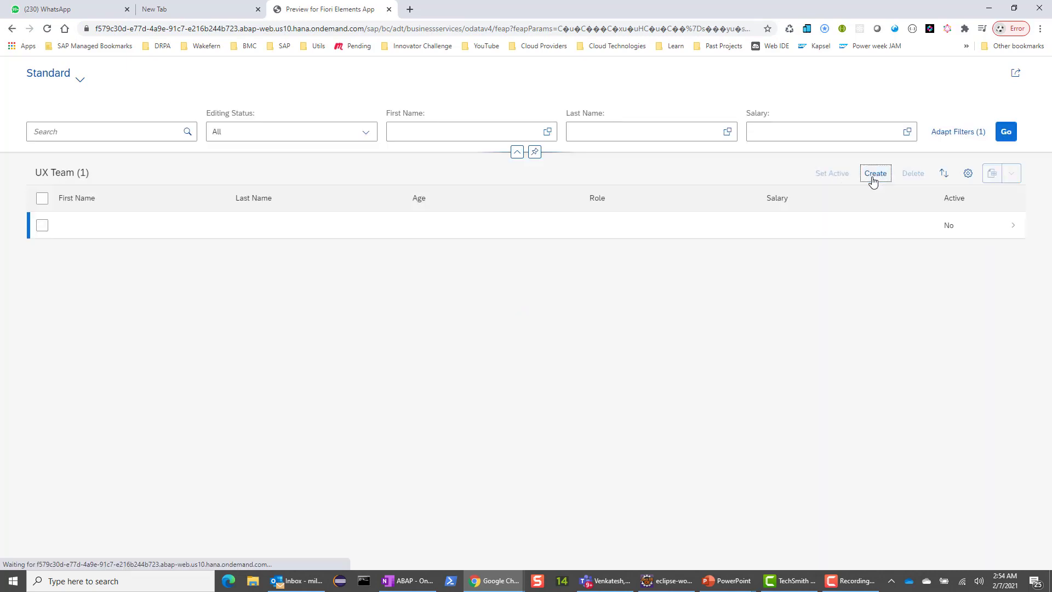
click(874, 173)
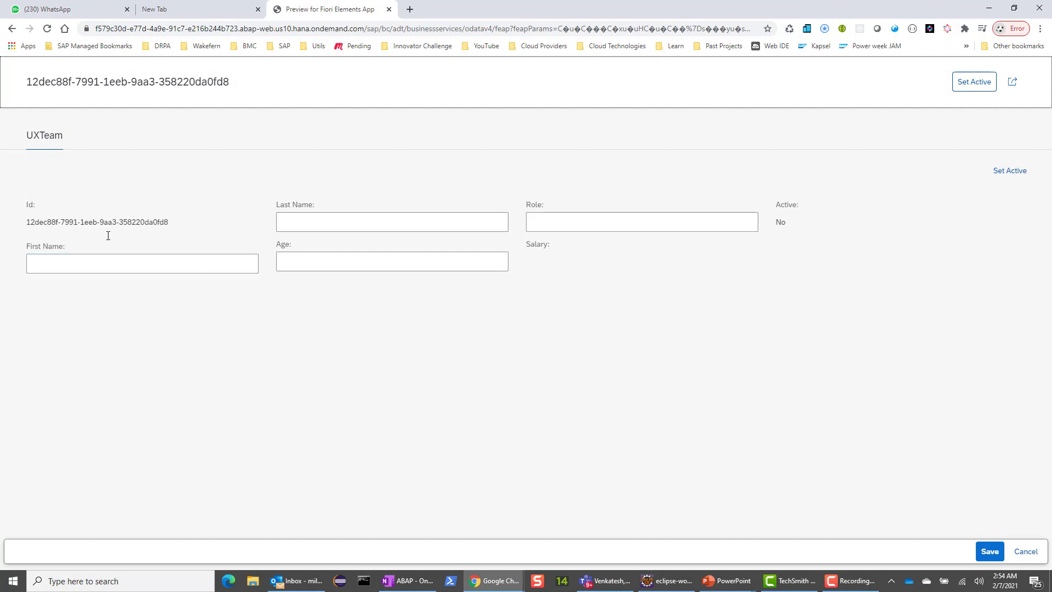
text(Milton)
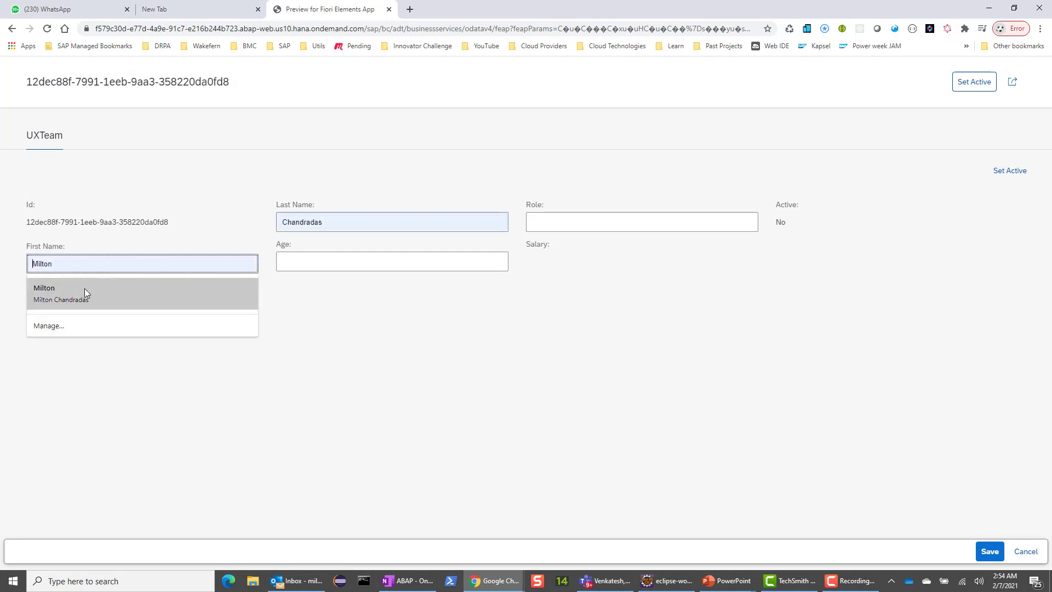
click(391, 261)
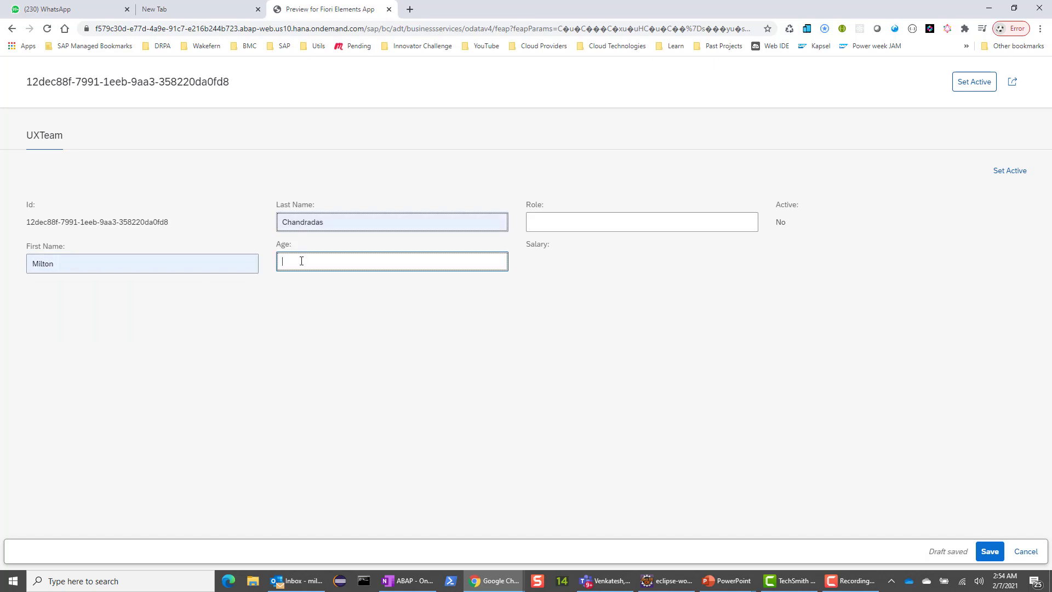
text(45)
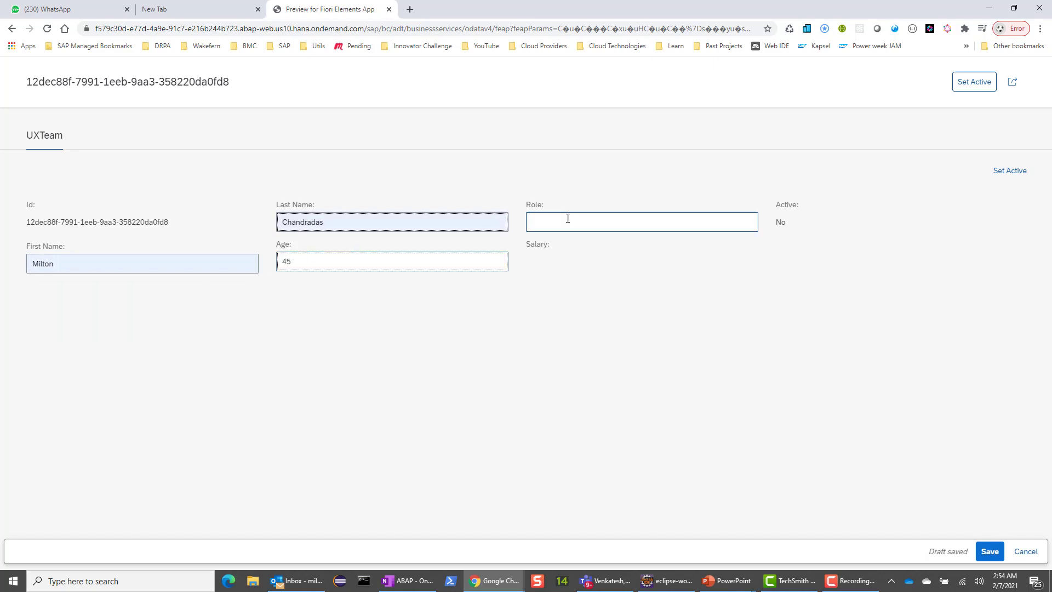
text(UX)
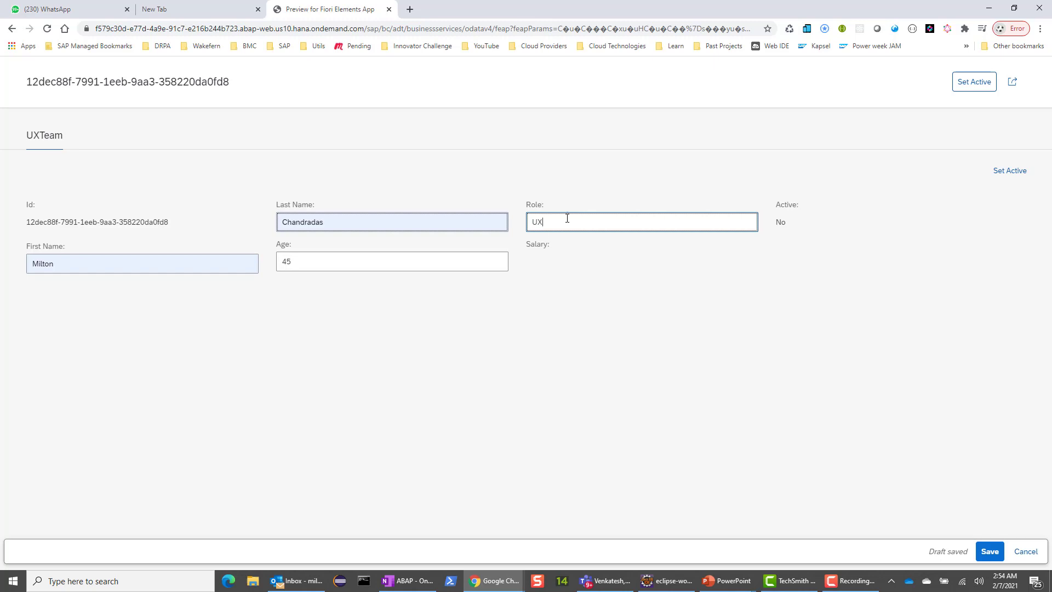
text(Developer)
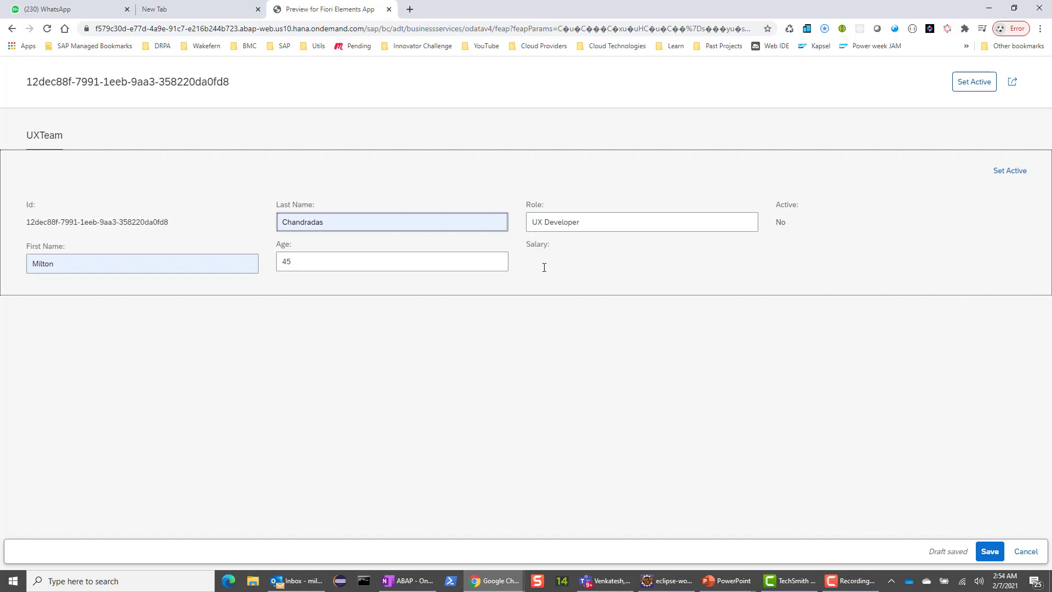
click(641, 221)
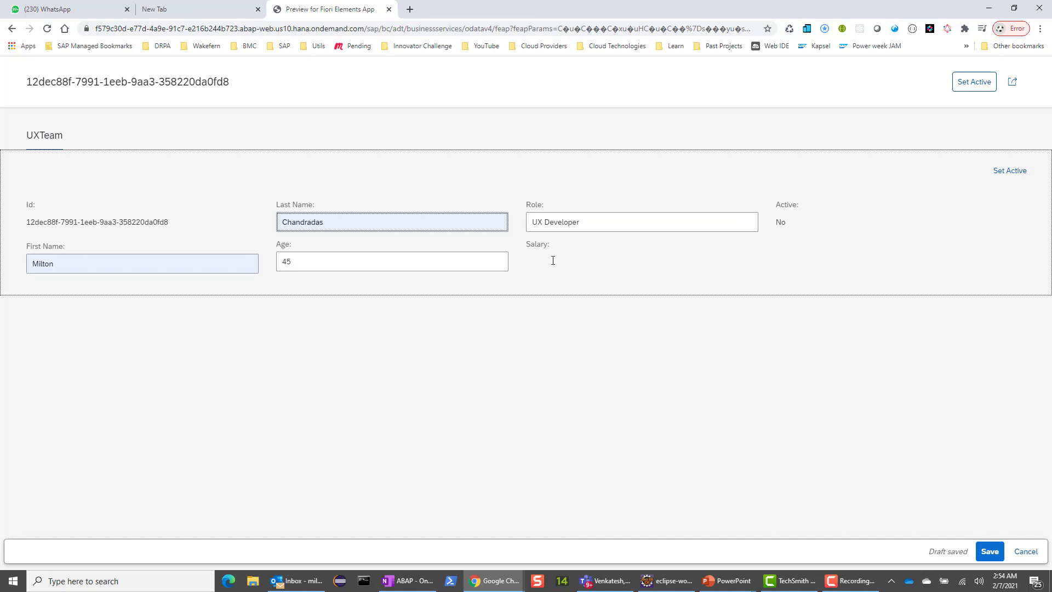
mouse_move(636, 289)
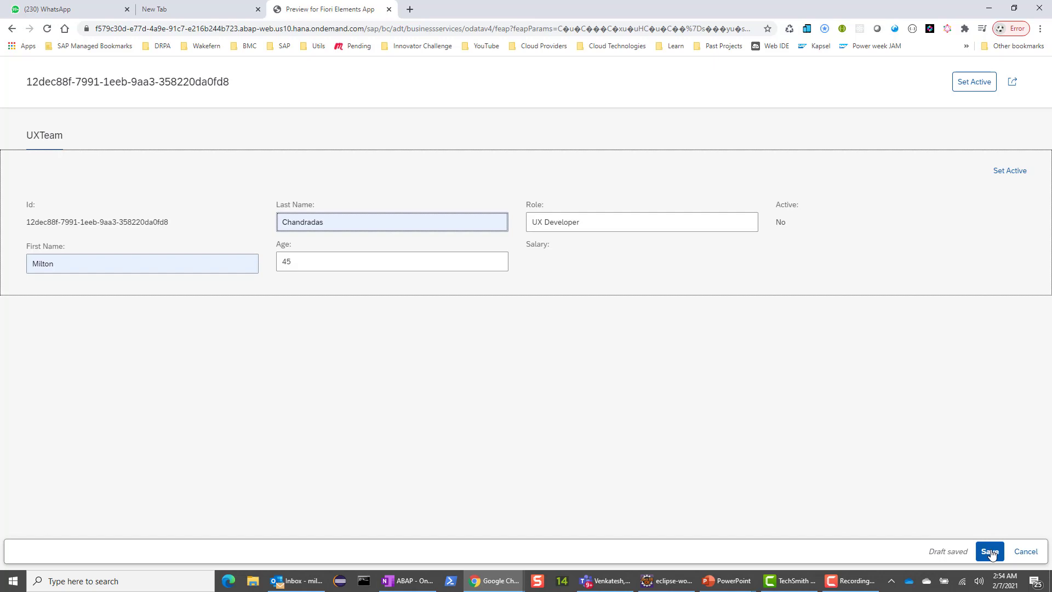
click(990, 552)
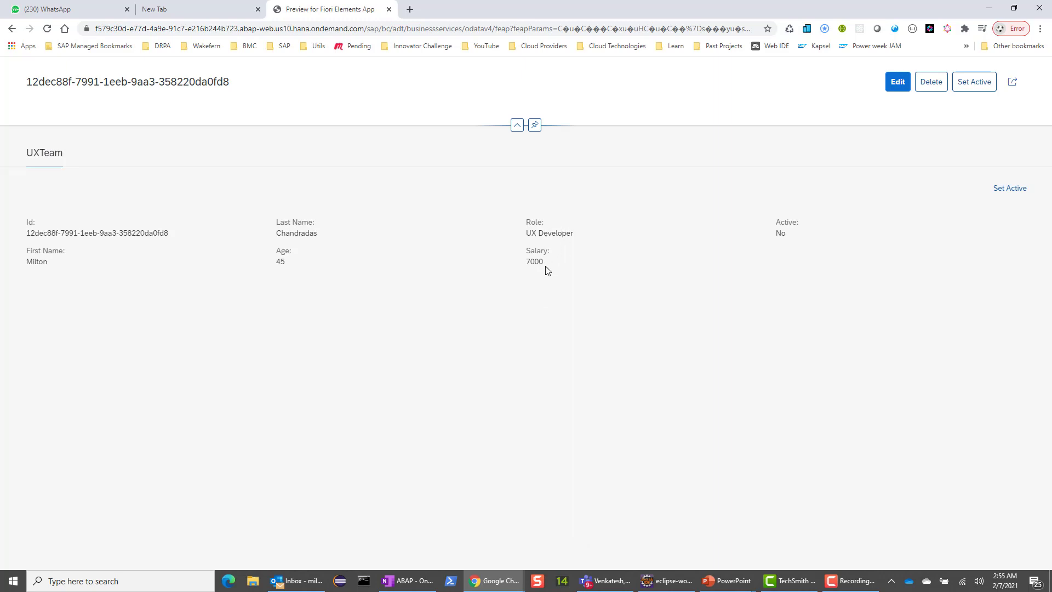
mouse_move(938, 222)
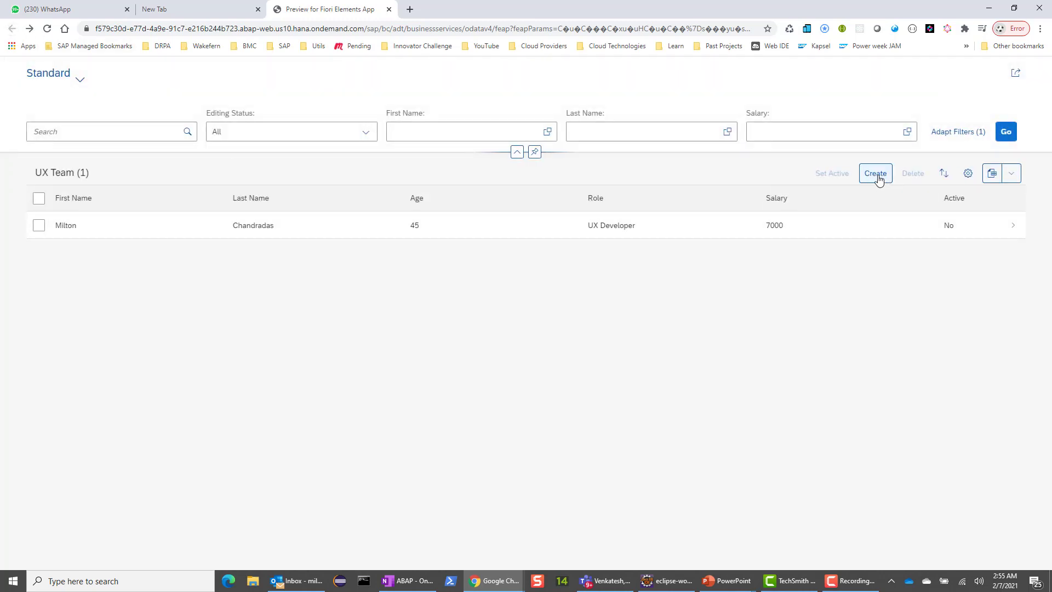
click(874, 173)
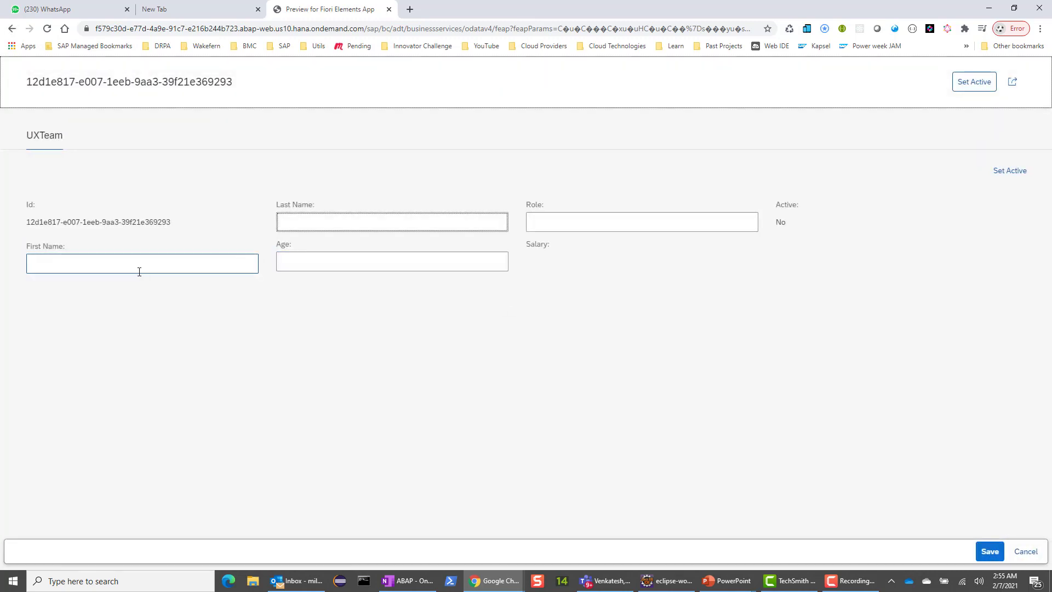
text(Mon)
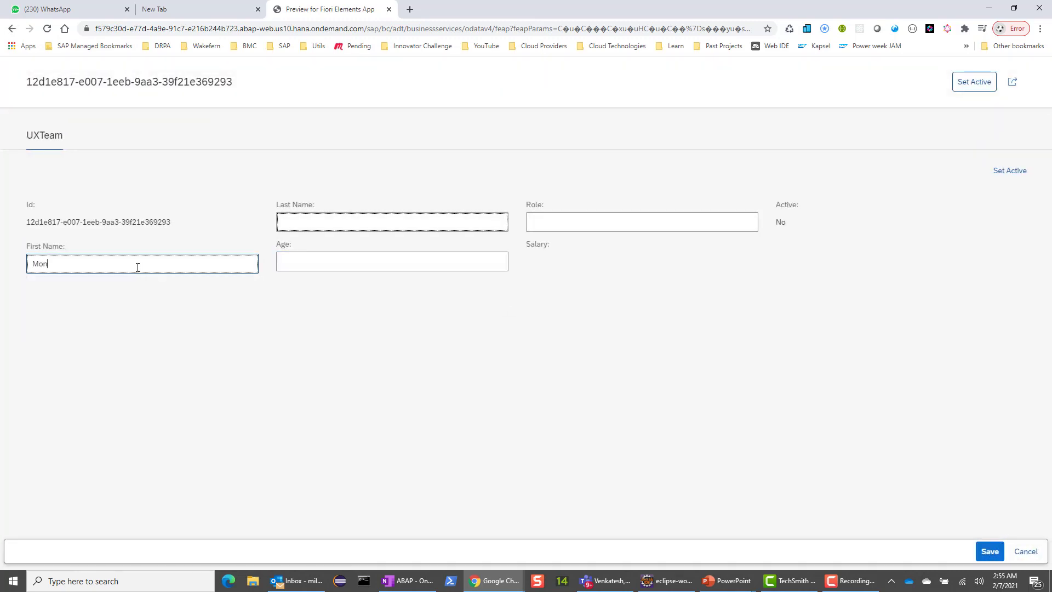
text(Gupta)
click(392, 262)
text(42)
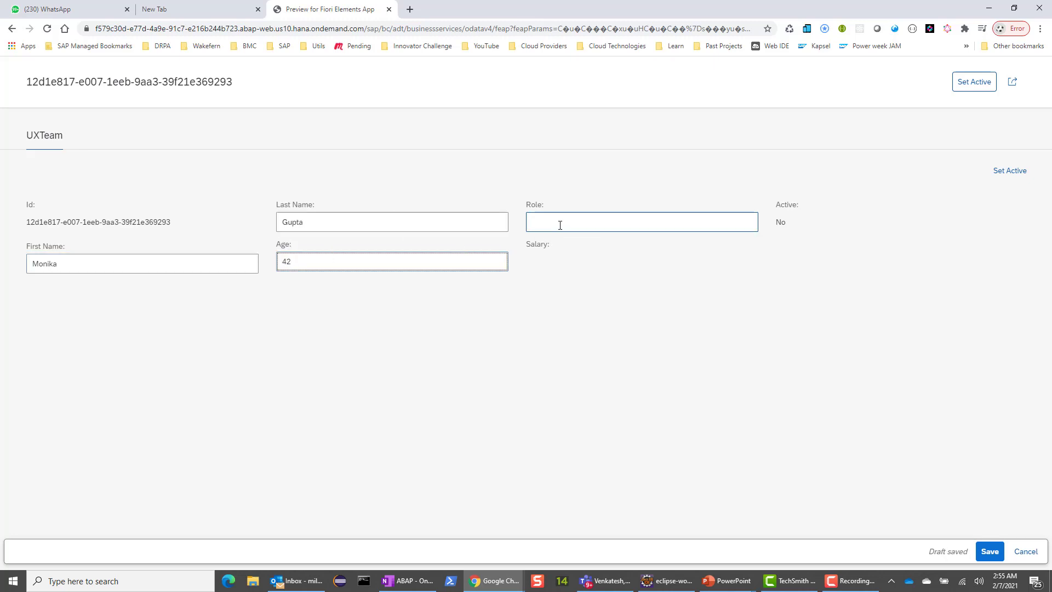
text(UX)
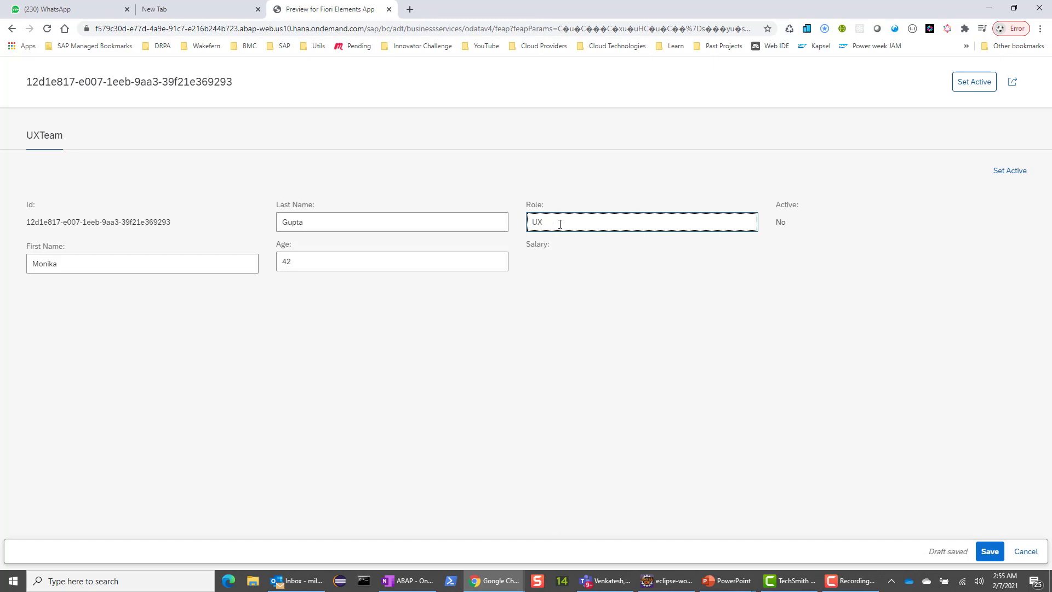
text(Lead)
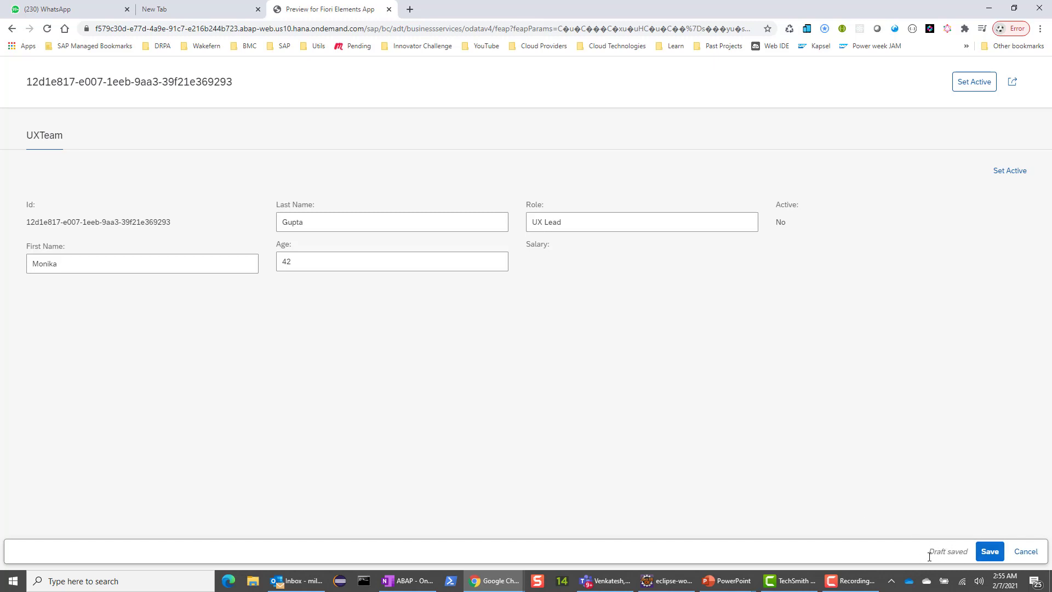
click(988, 551)
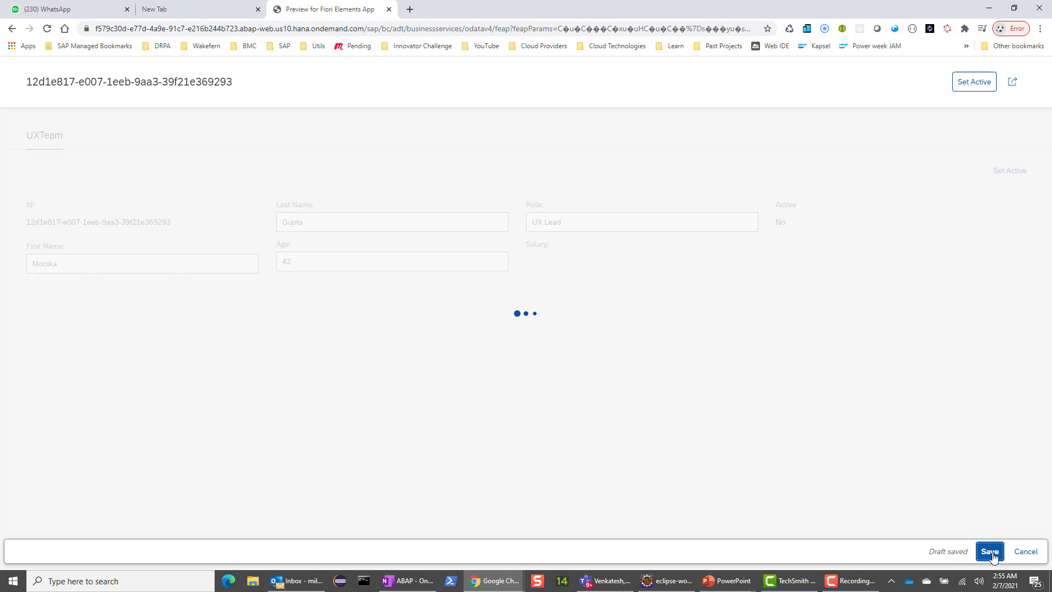
click(989, 552)
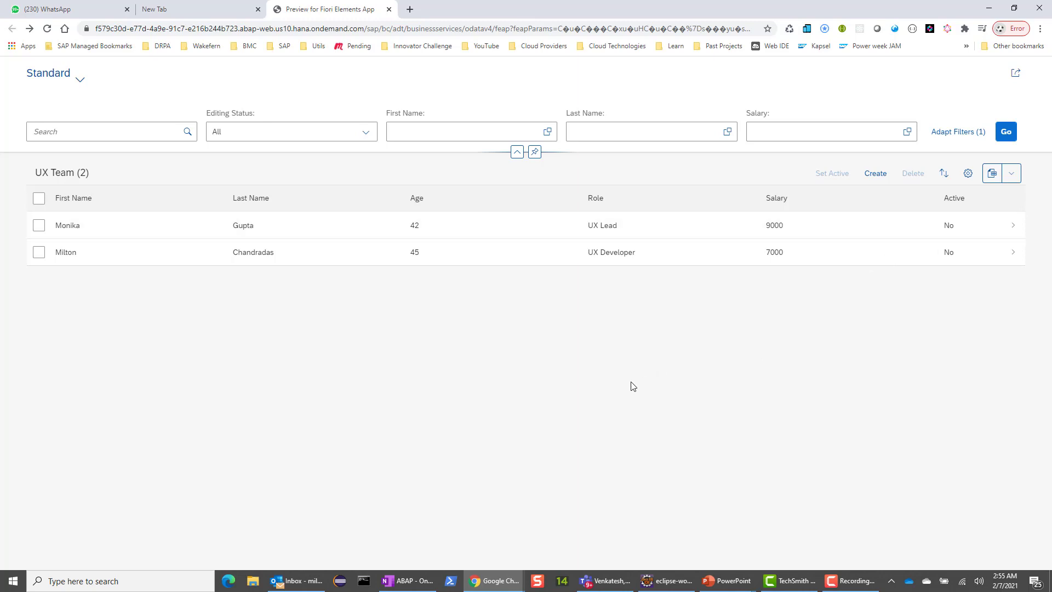
mouse_move(806, 272)
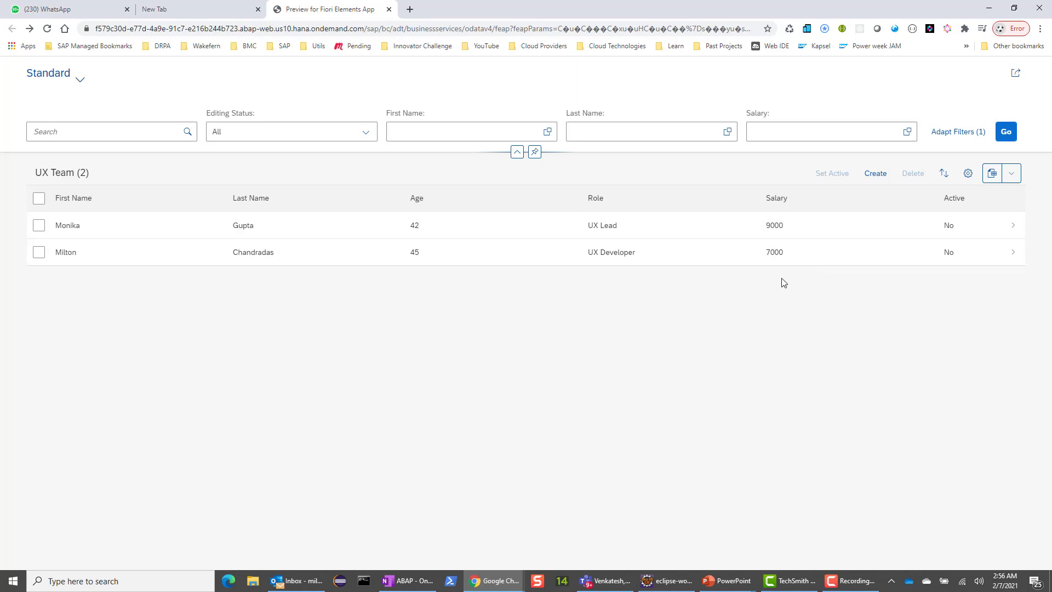
click(40, 225)
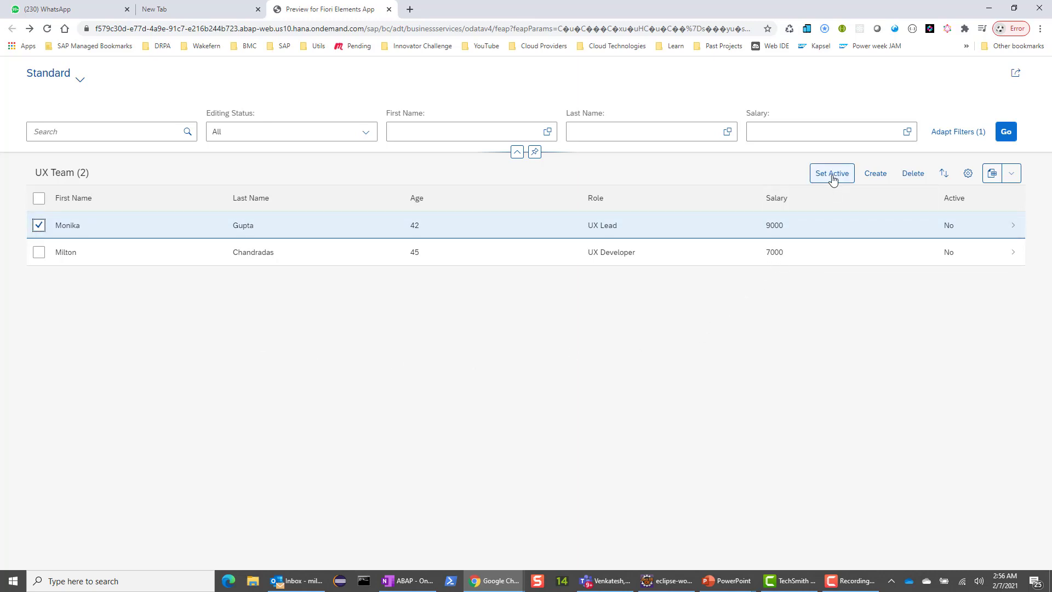
click(831, 173)
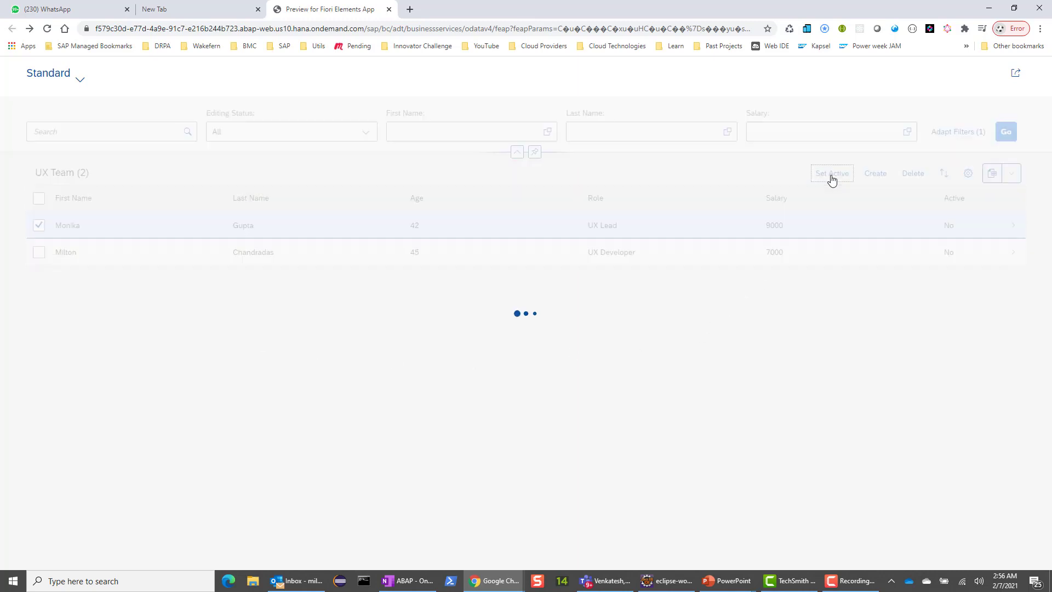
click(67, 225)
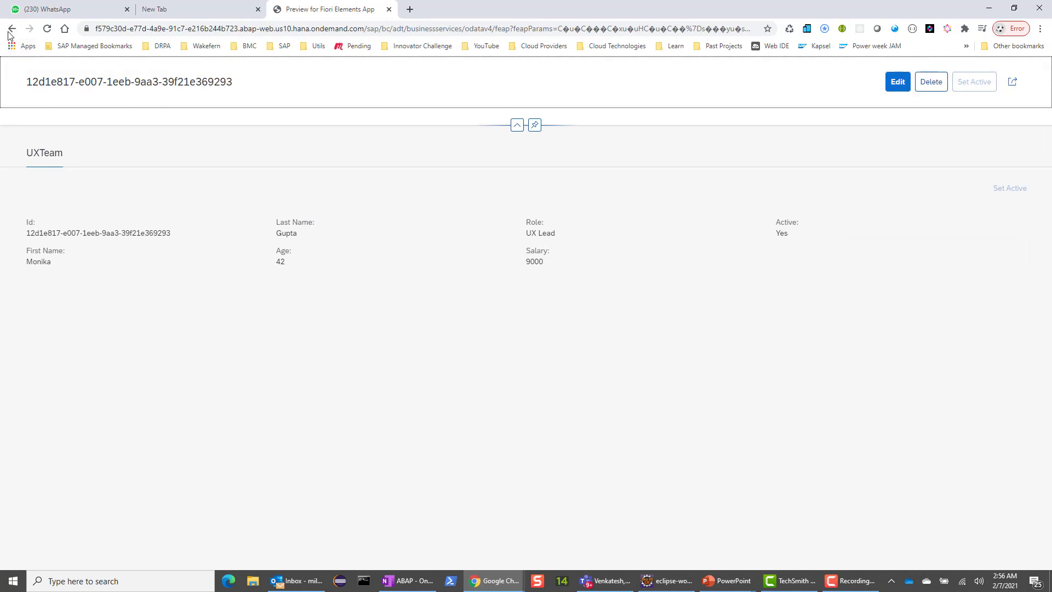
click(11, 28)
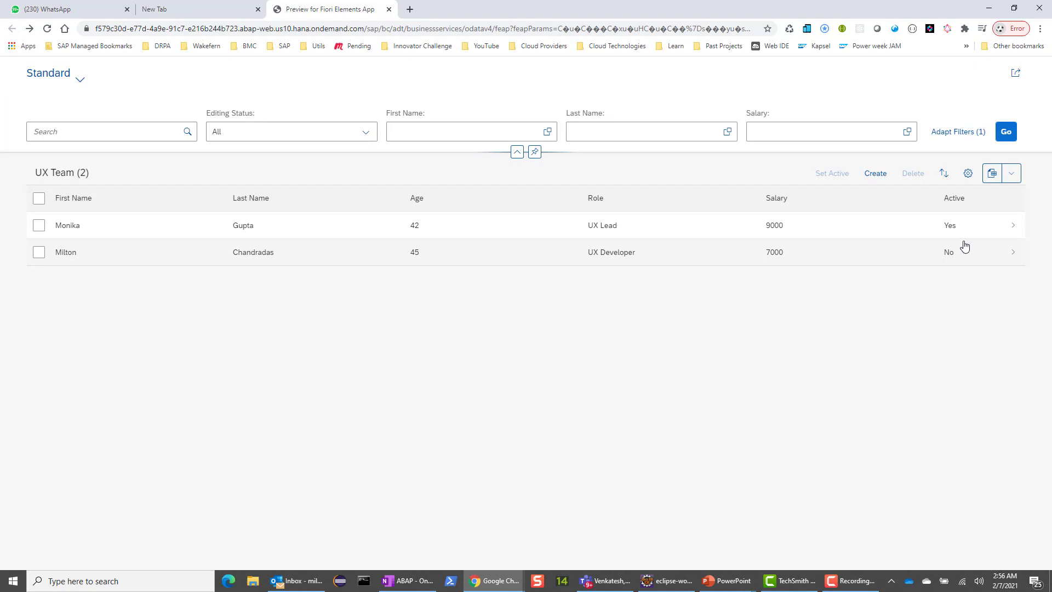
mouse_move(947, 233)
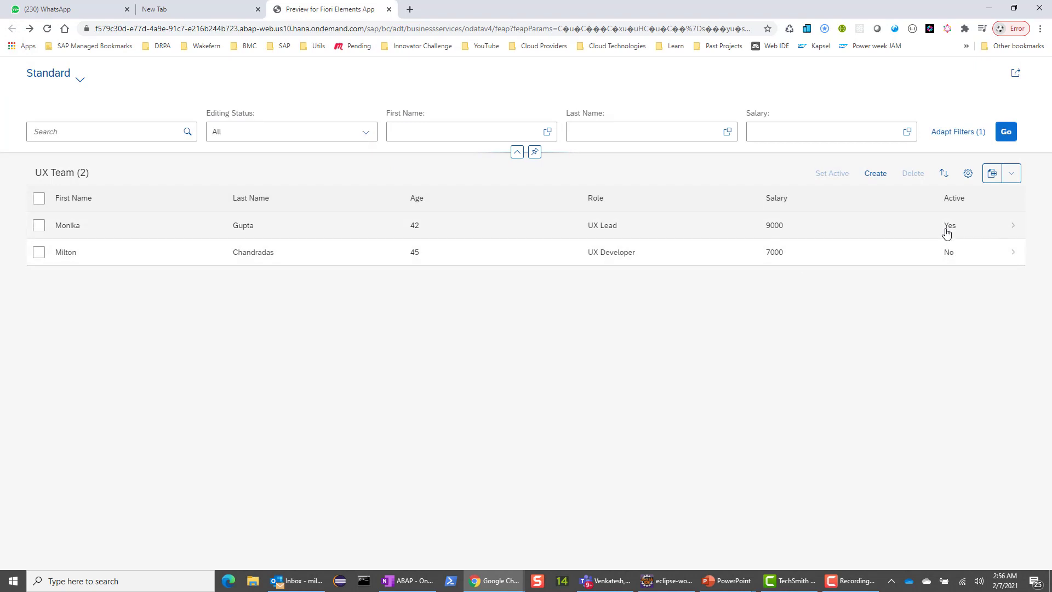
click(39, 225)
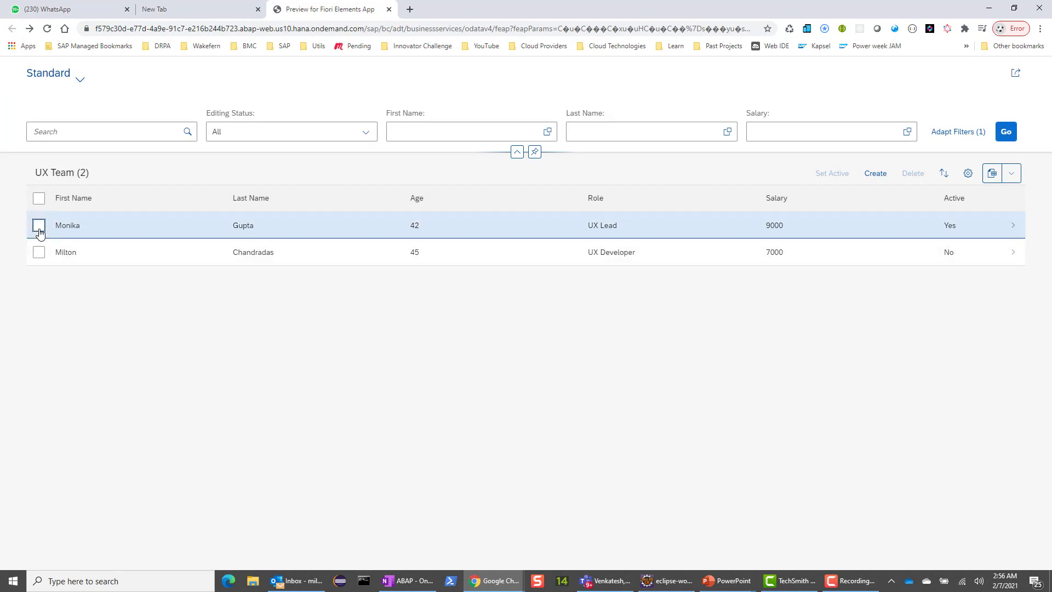
click(39, 225)
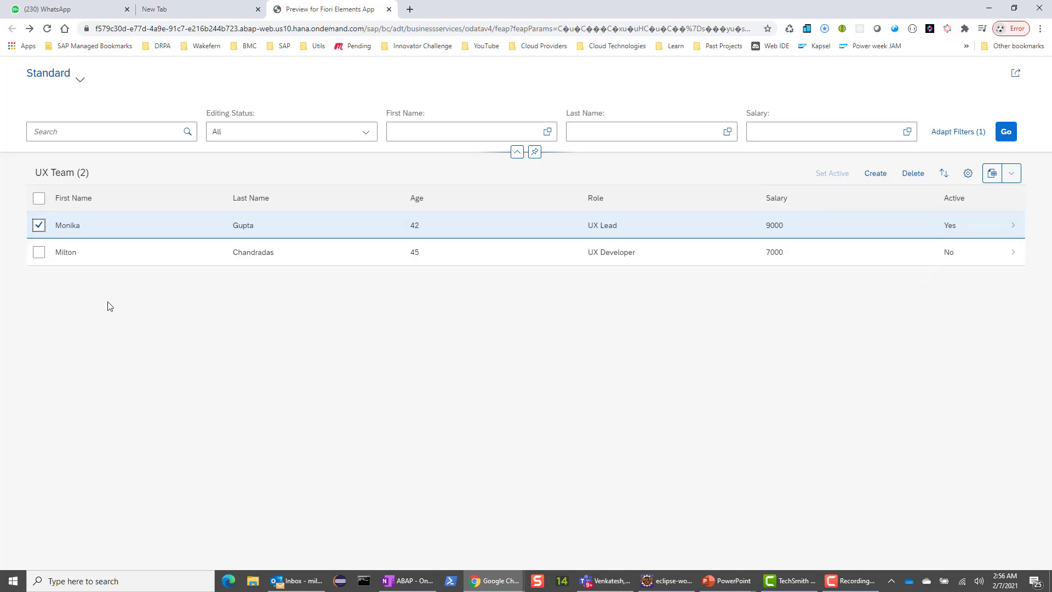
click(40, 252)
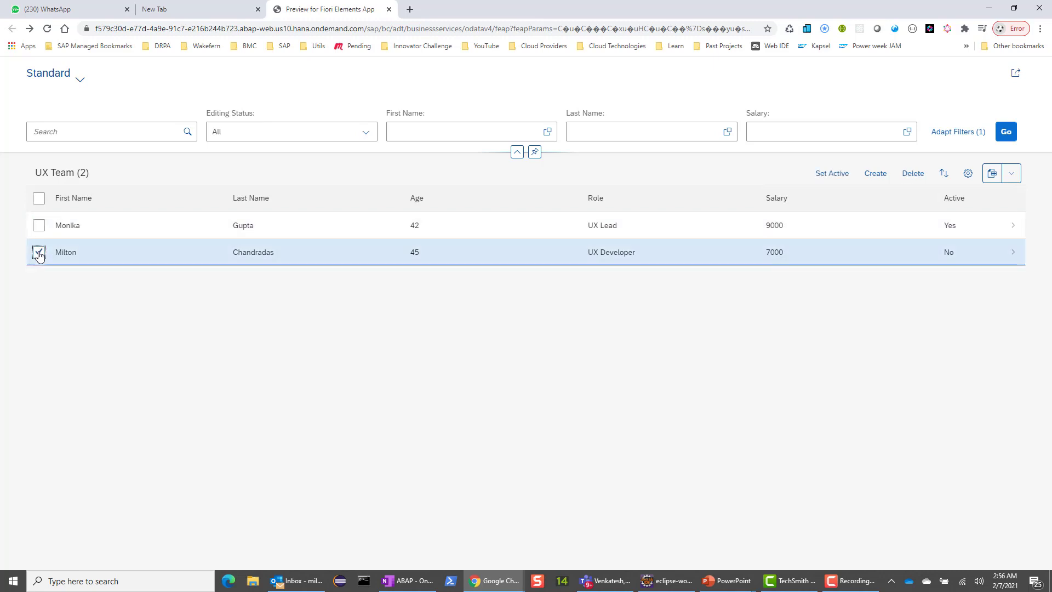
click(913, 173)
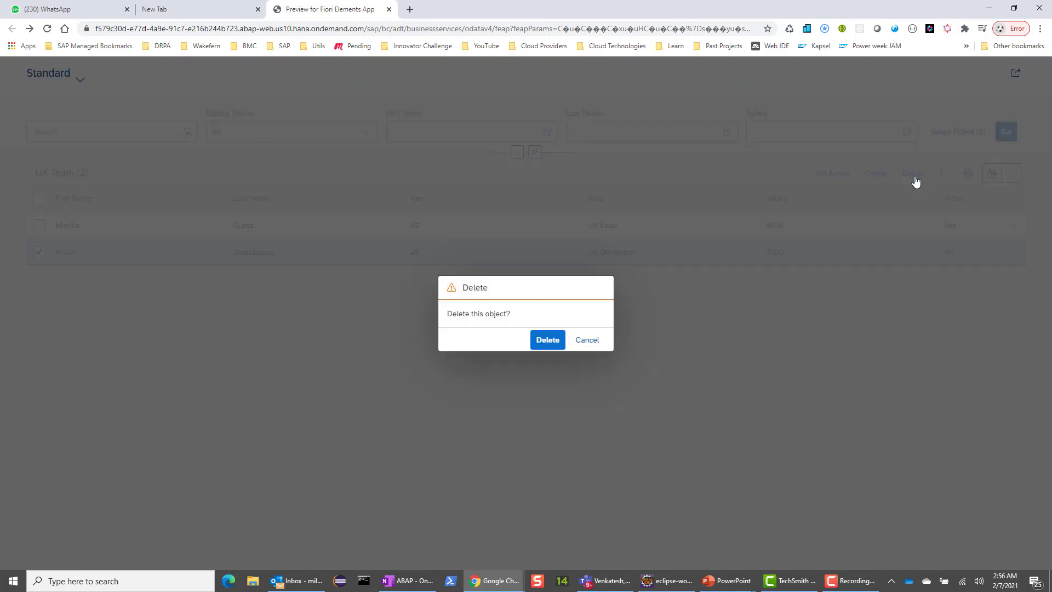
click(547, 340)
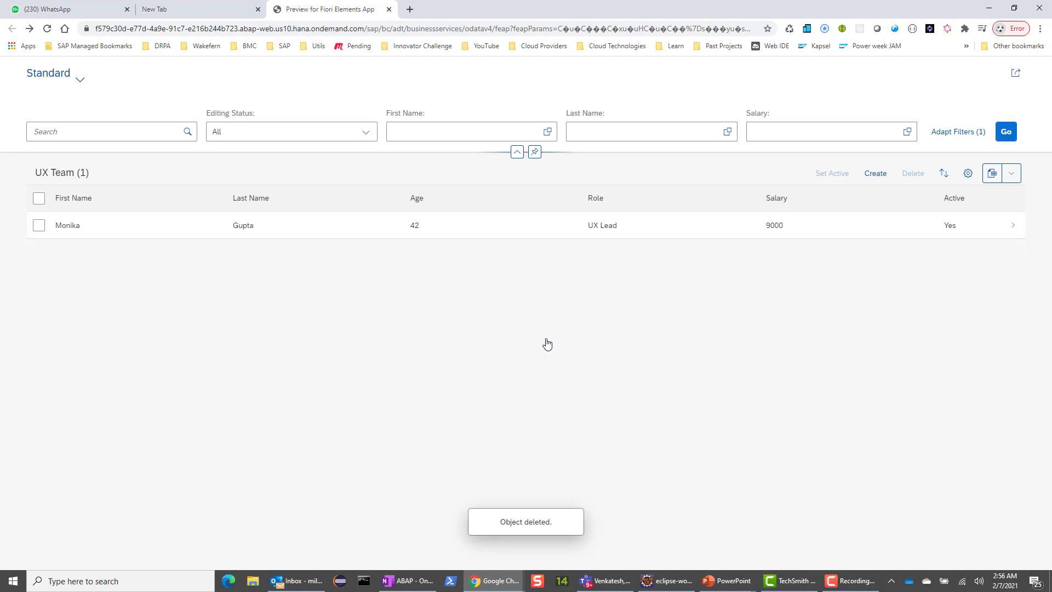
click(38, 224)
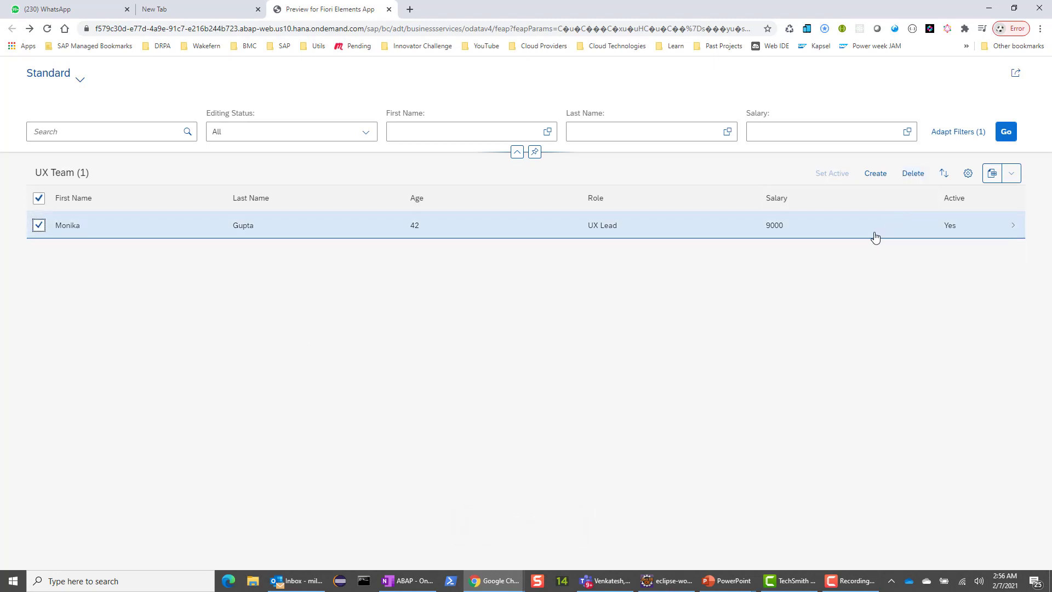
click(875, 225)
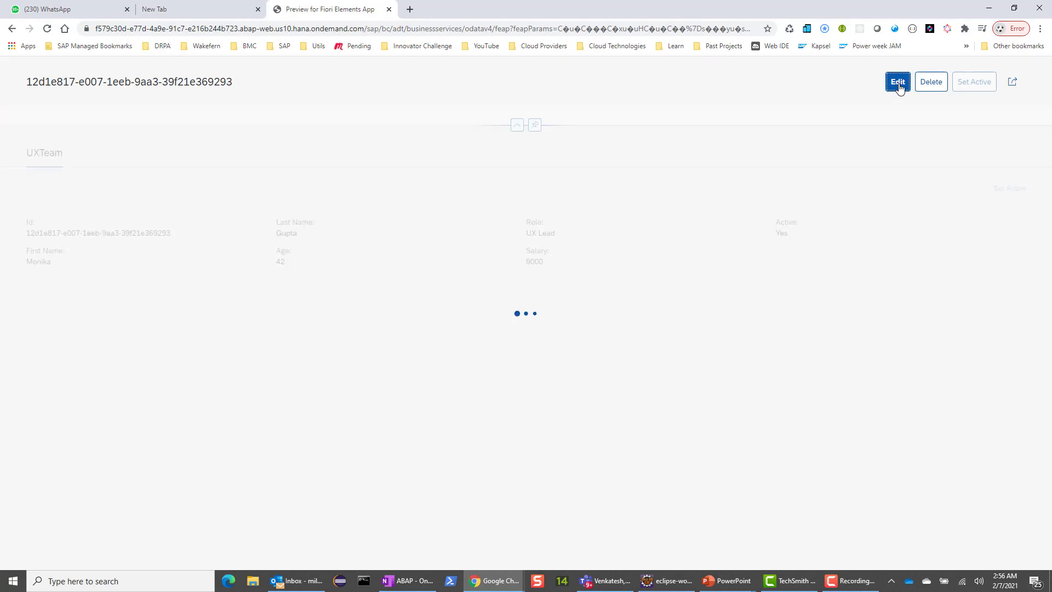
click(897, 81)
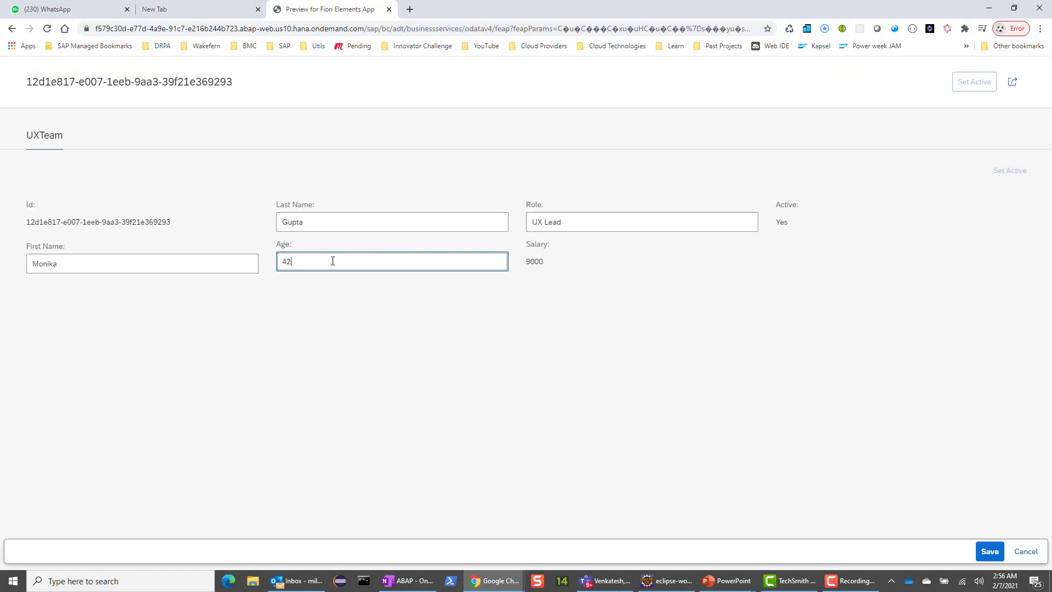
text(43)
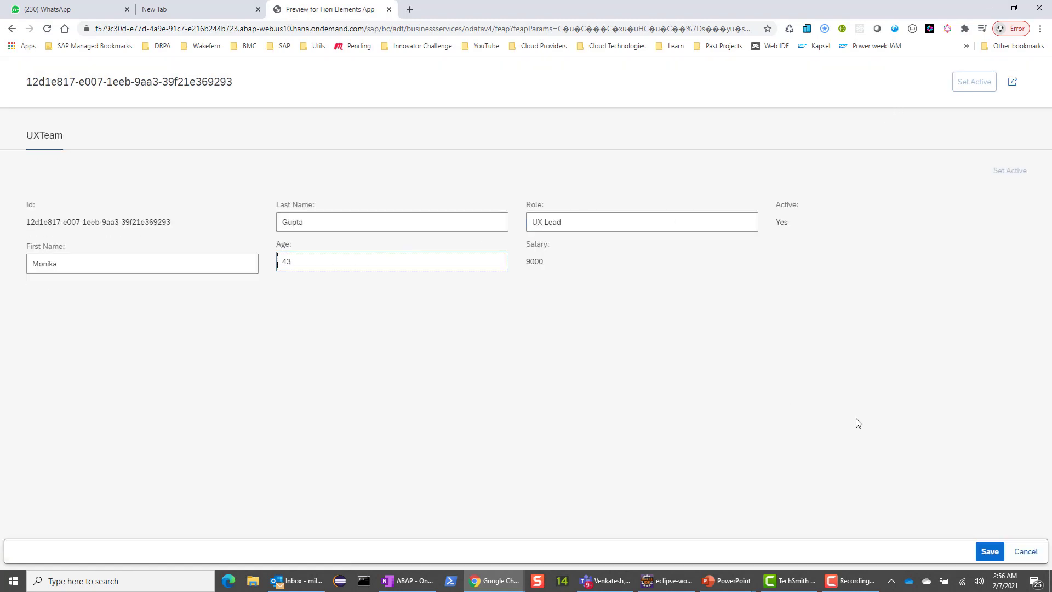
click(989, 551)
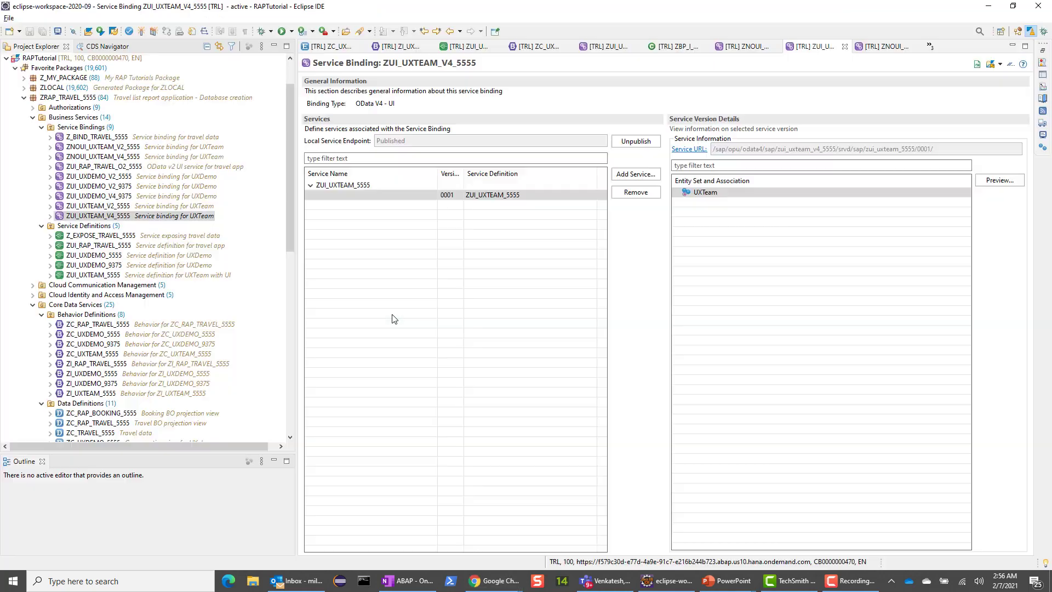
- Open the ZUI_UXTEAM_V2_5555 binding and launch a preview of its UXTeam entity set
click(106, 216)
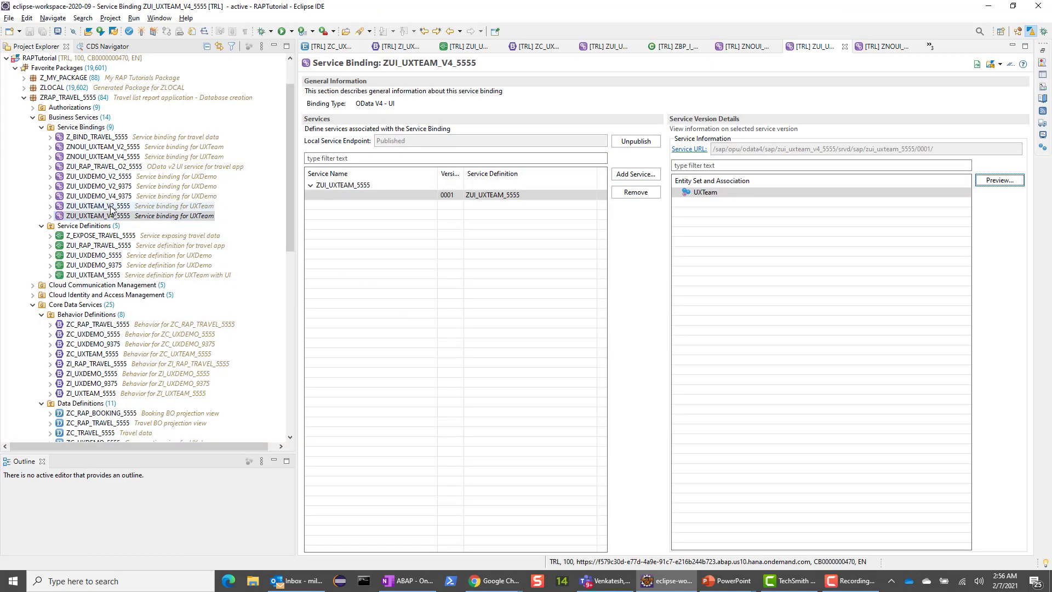
click(101, 205)
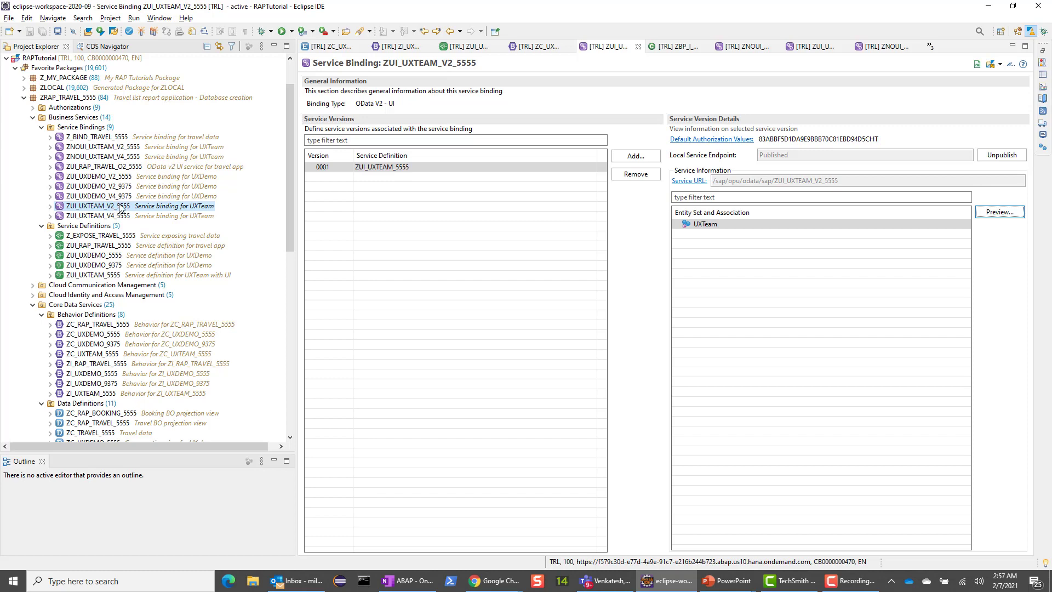
click(704, 223)
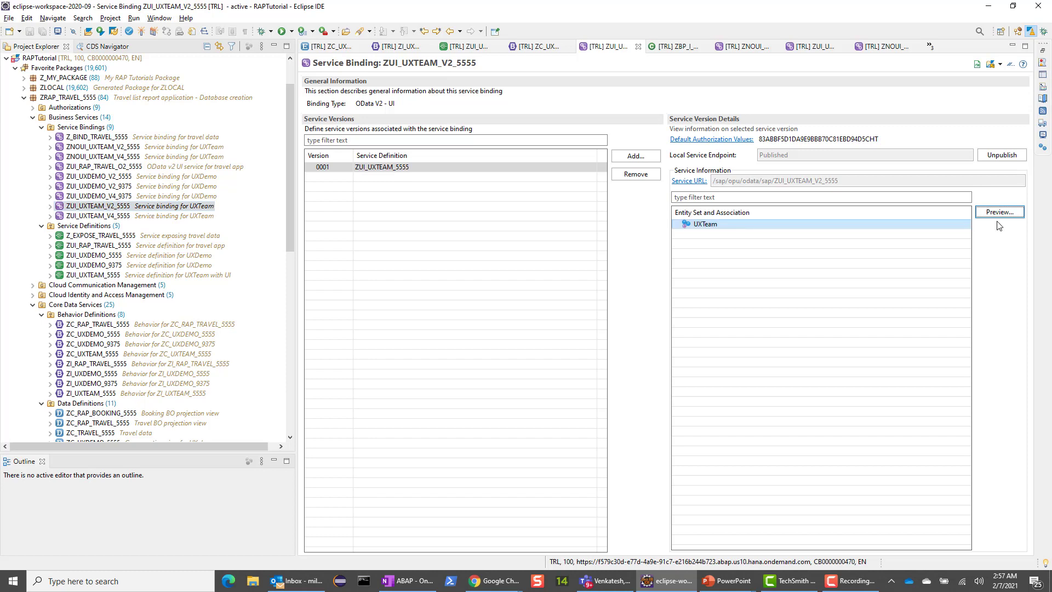
click(999, 212)
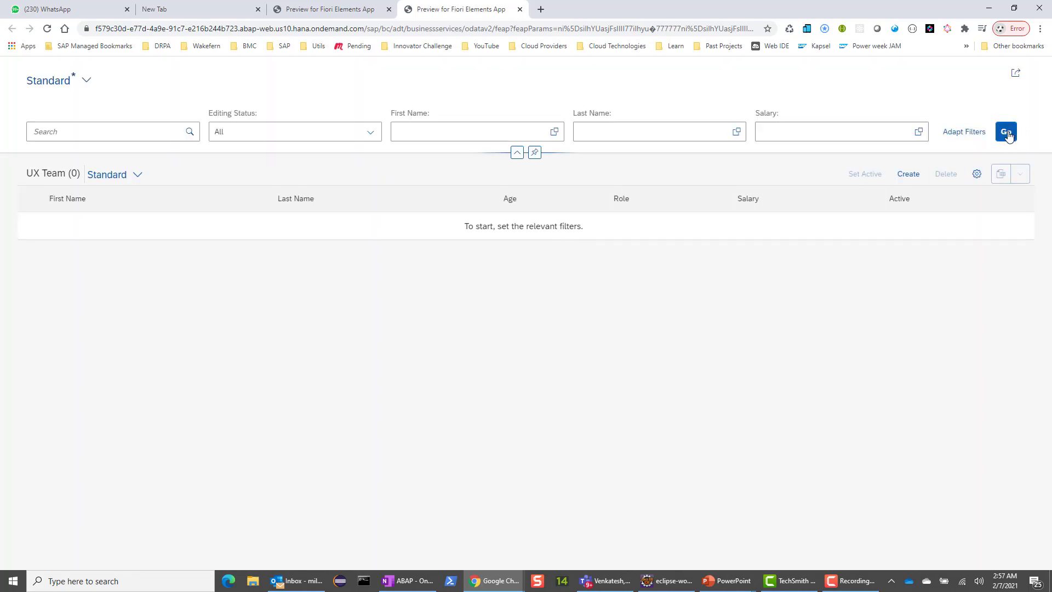
click(1005, 131)
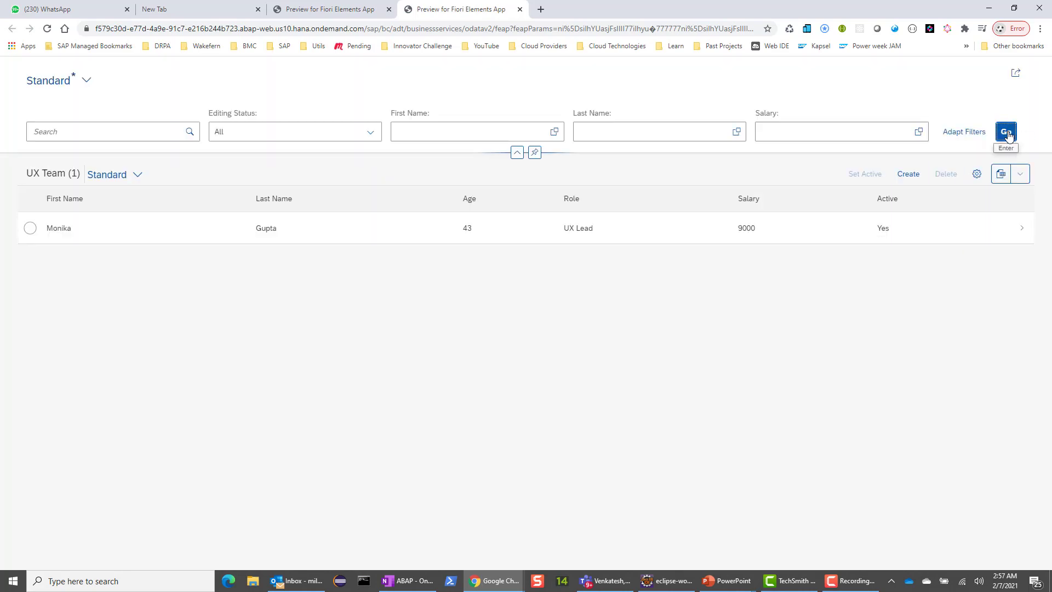
click(30, 228)
text(UX Deve)
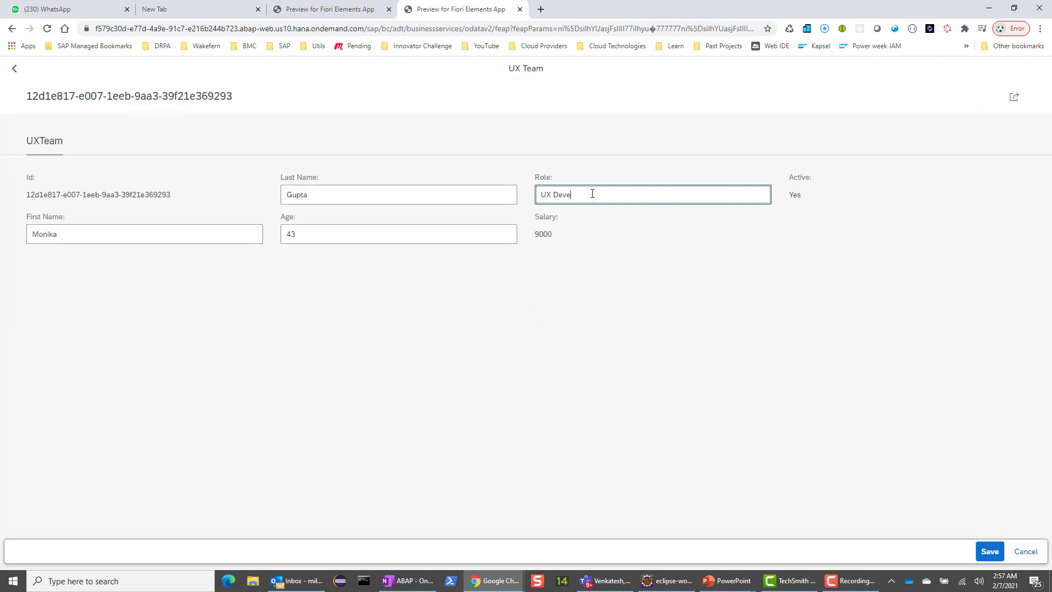
text(loper)
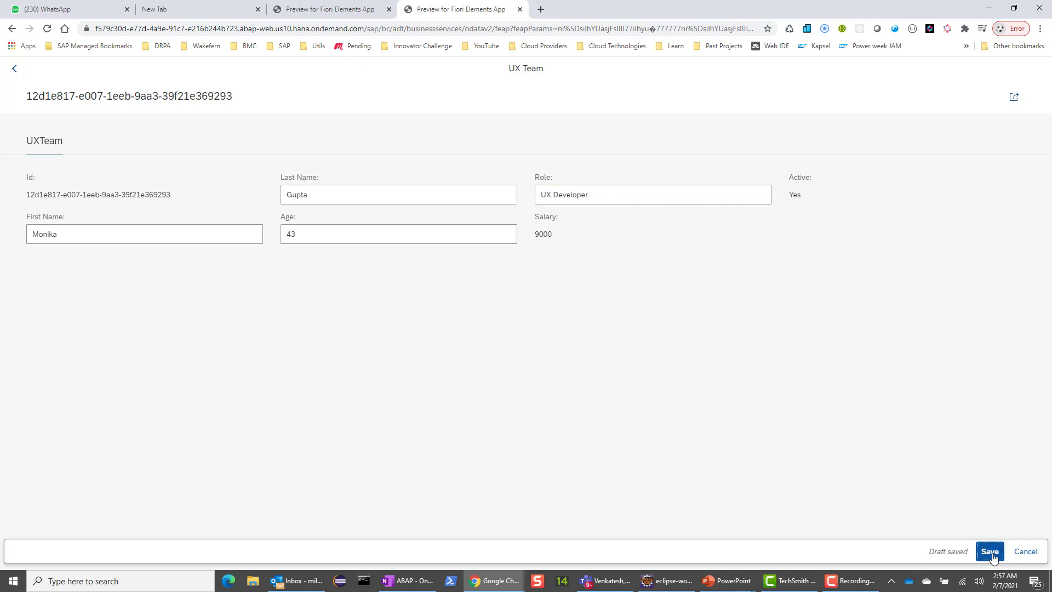
click(989, 551)
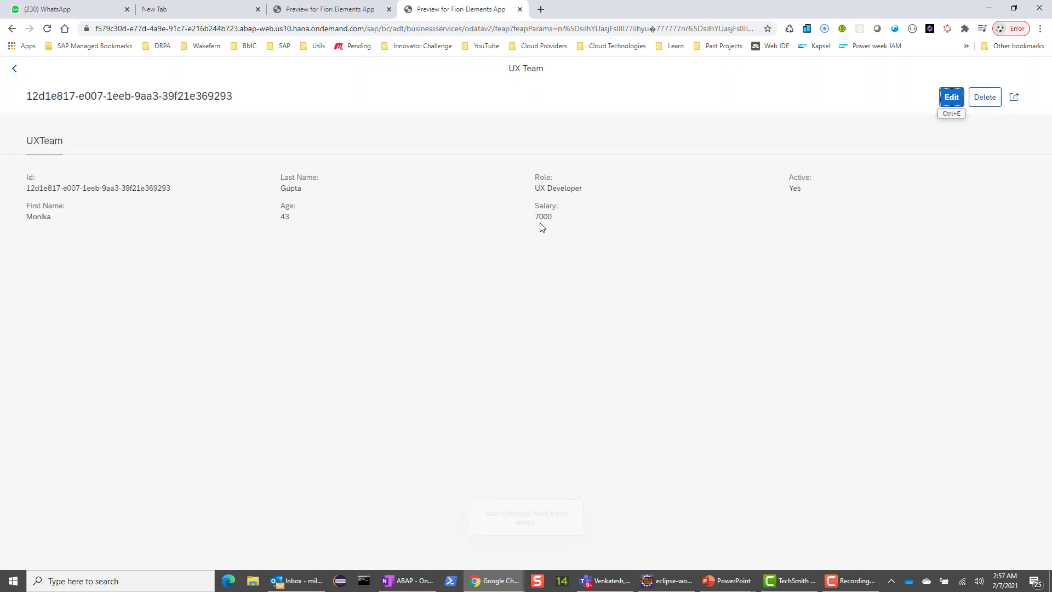
click(14, 68)
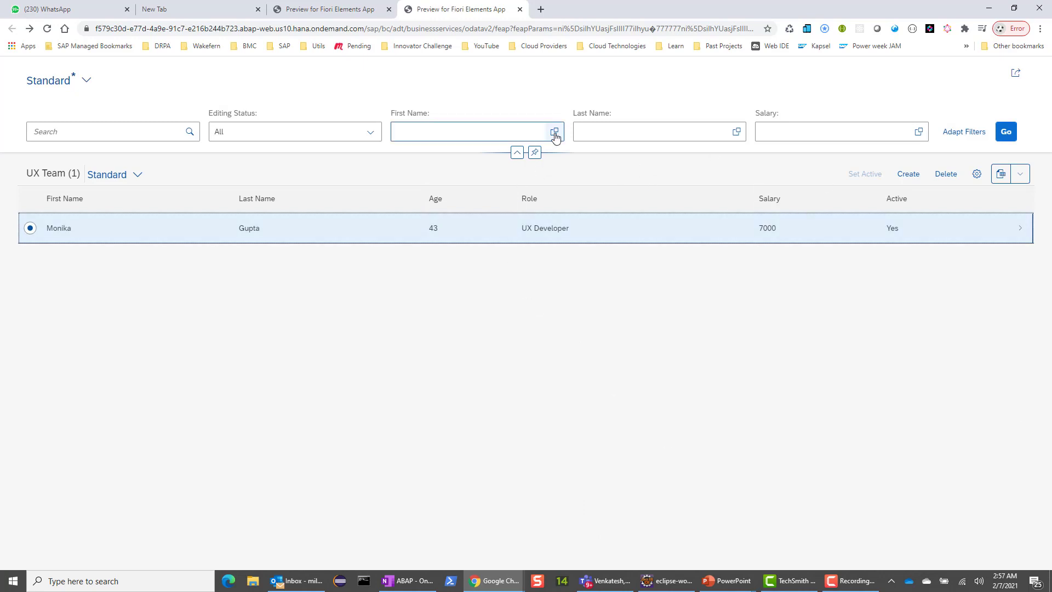
click(554, 132)
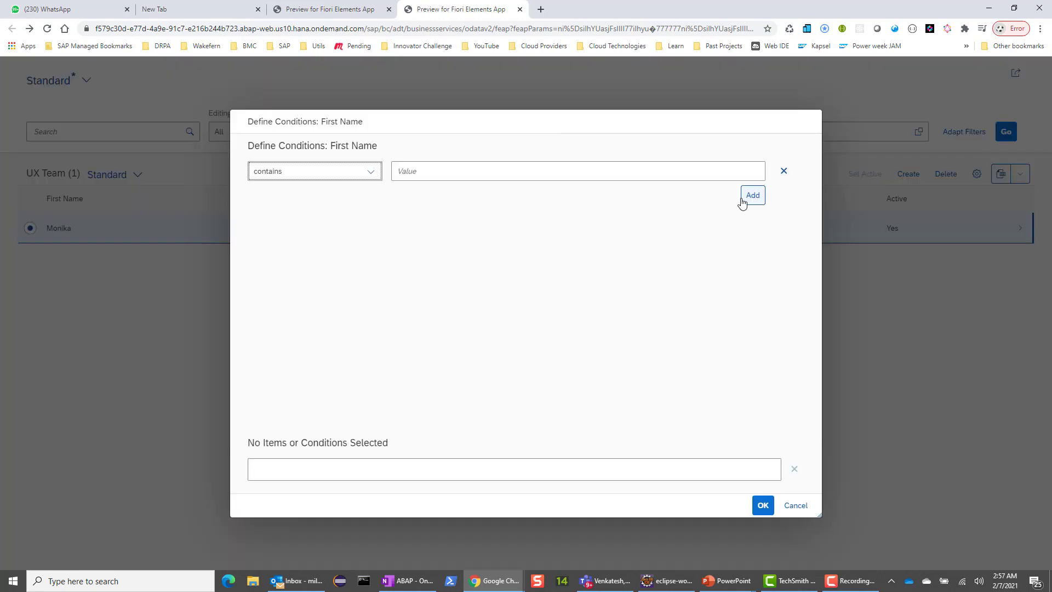
click(578, 171)
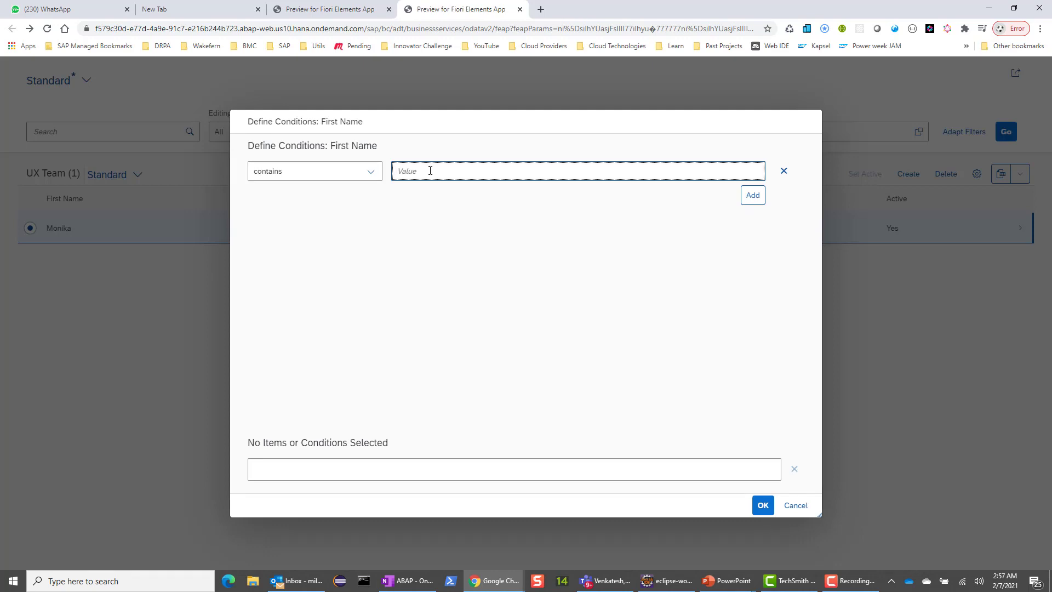
text(Moni)
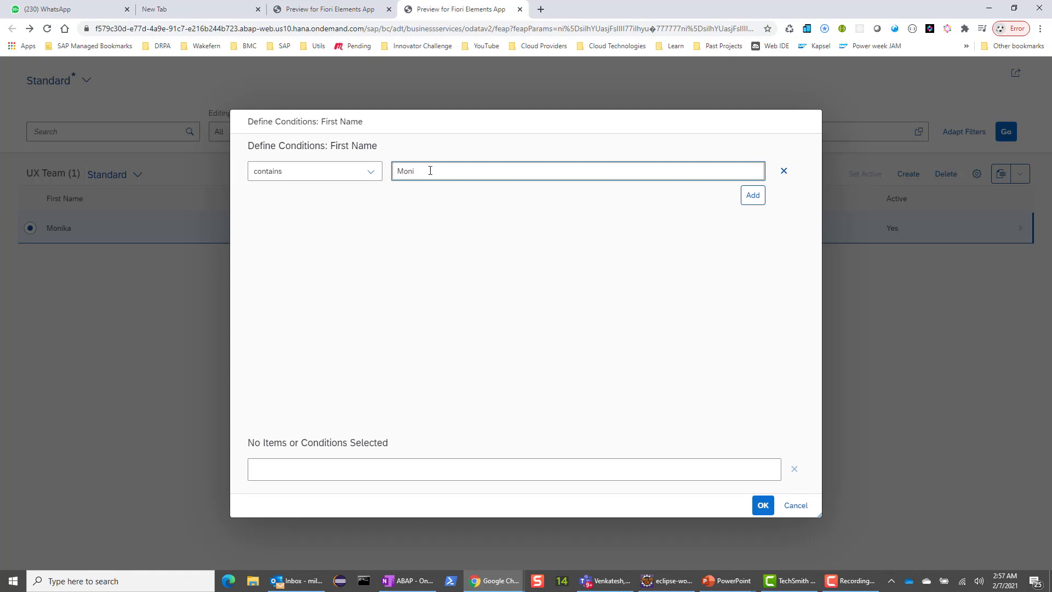
click(762, 504)
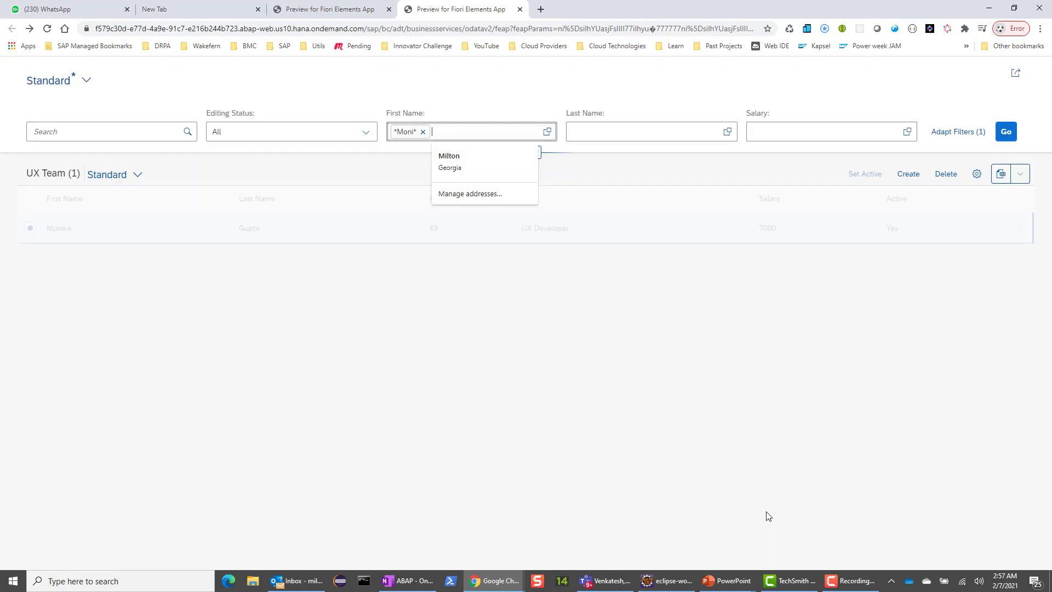
click(1005, 131)
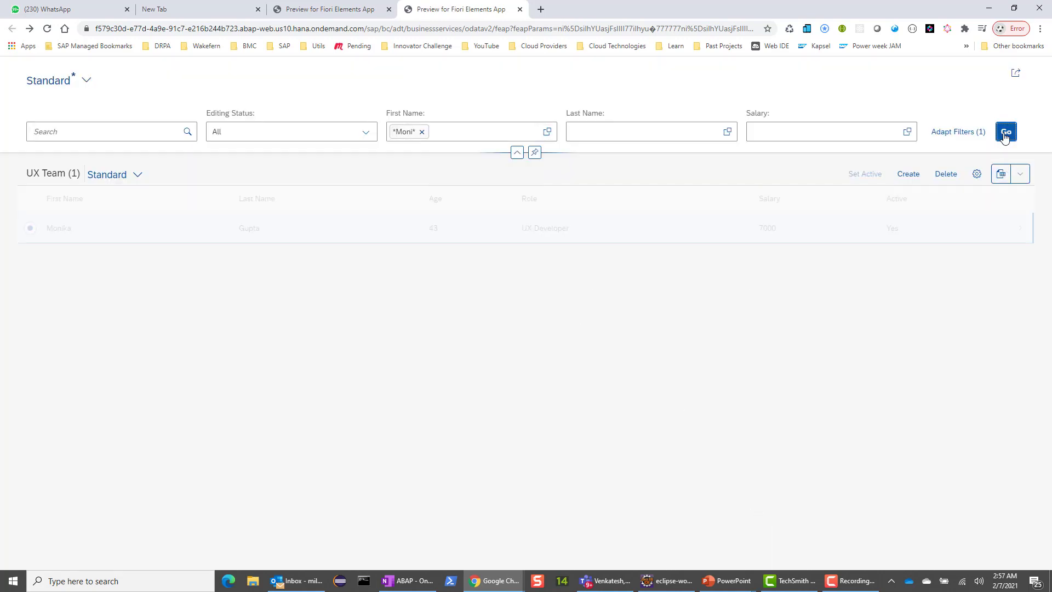
click(1006, 131)
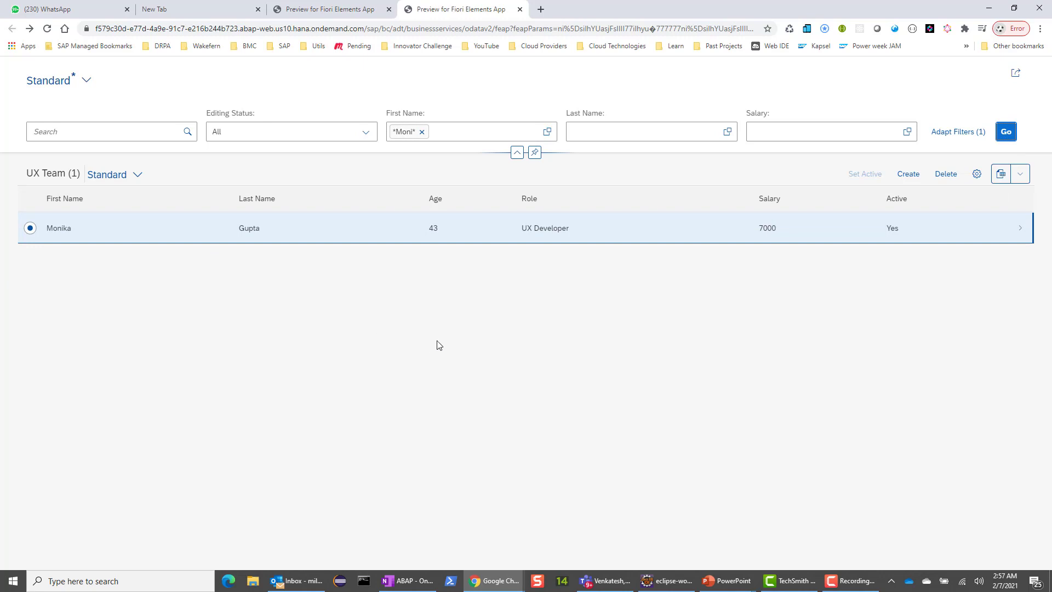
mouse_move(910, 246)
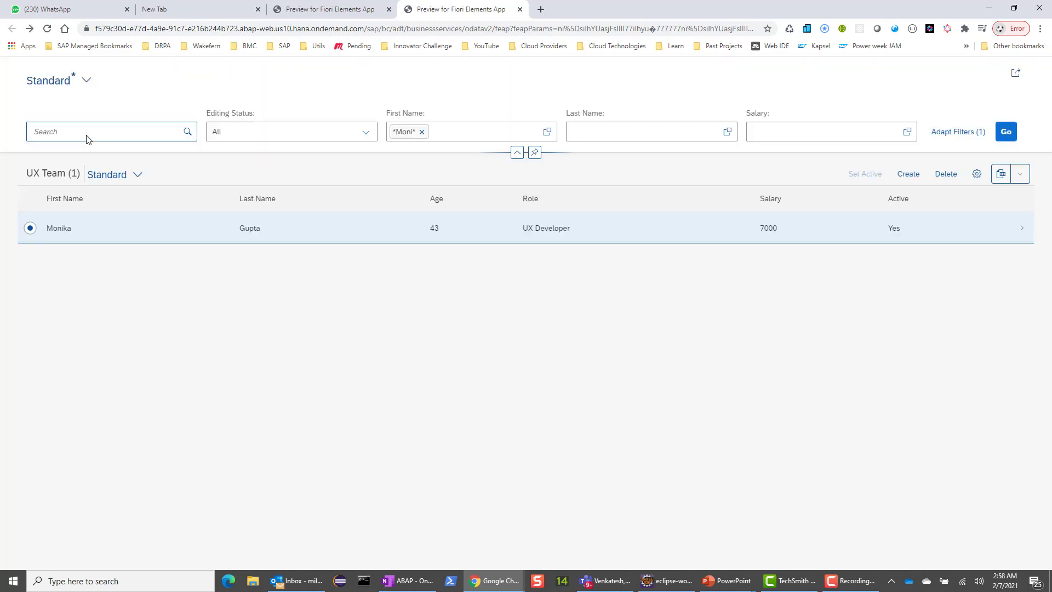
click(1005, 131)
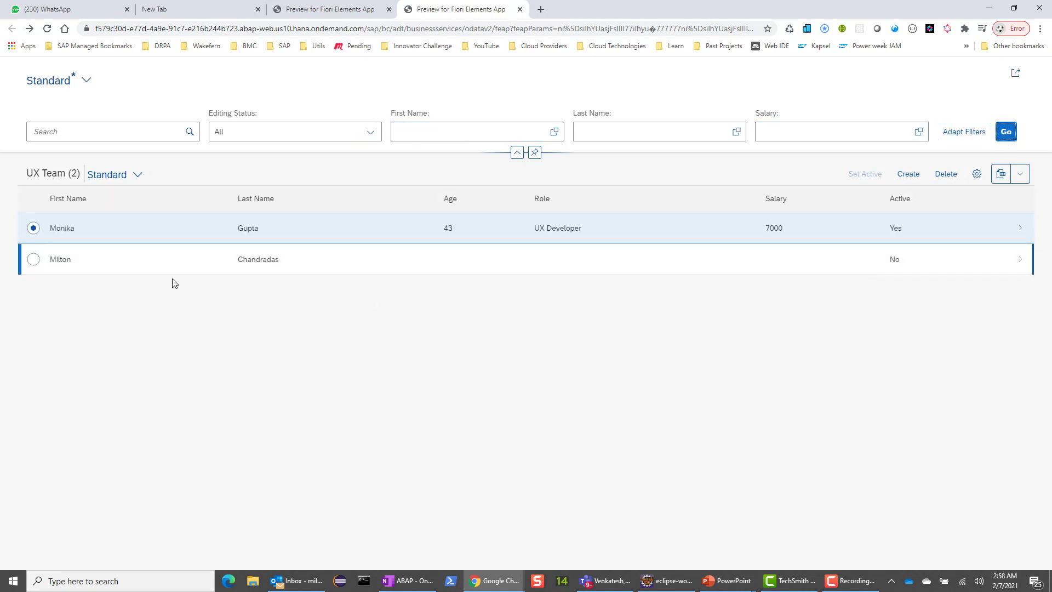
mouse_move(150, 274)
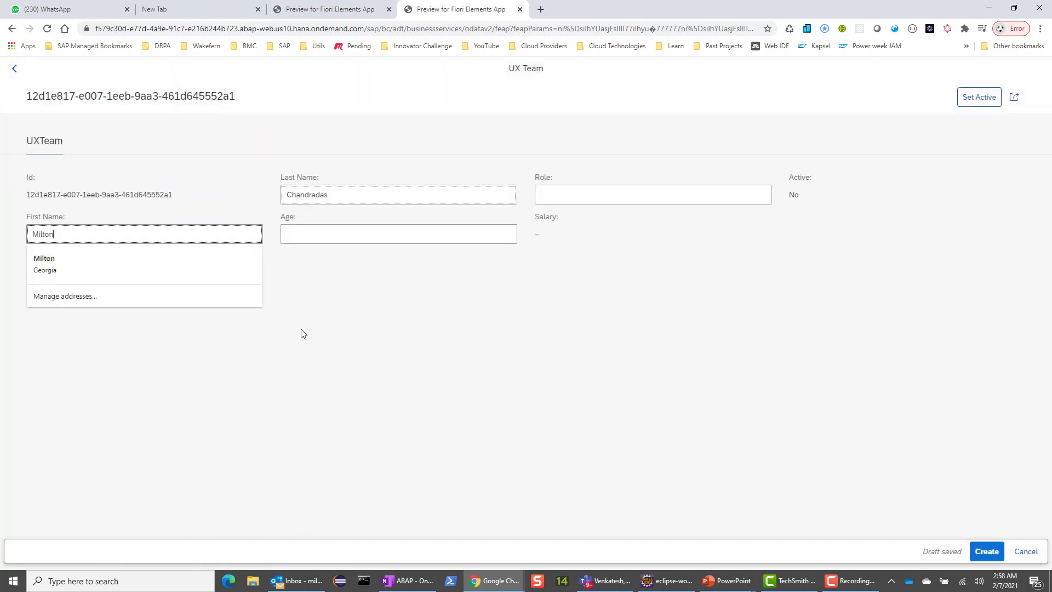
click(398, 233)
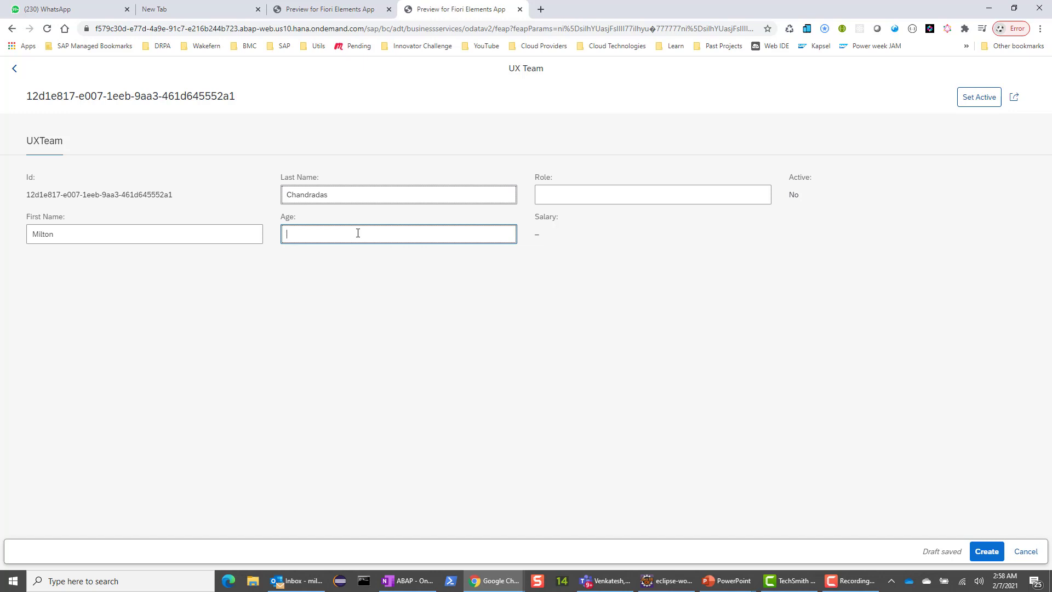
text(45)
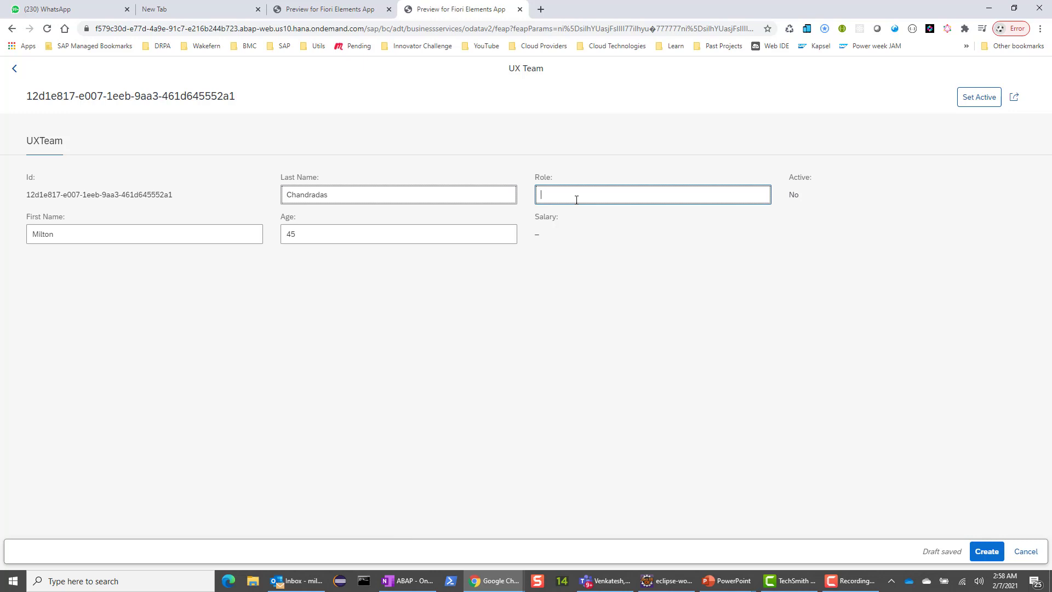
text(UX Lead)
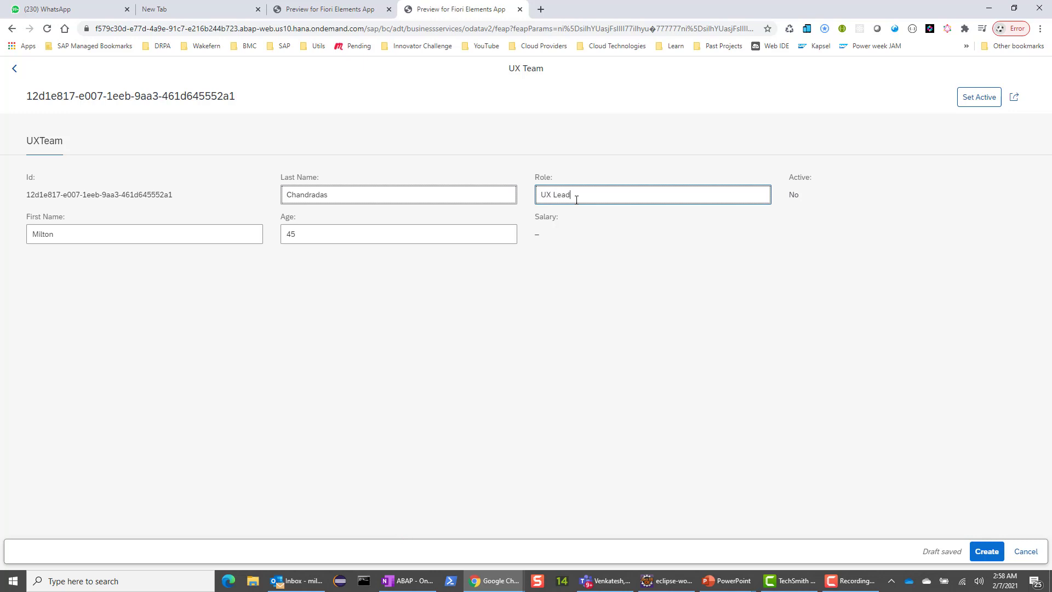
click(986, 551)
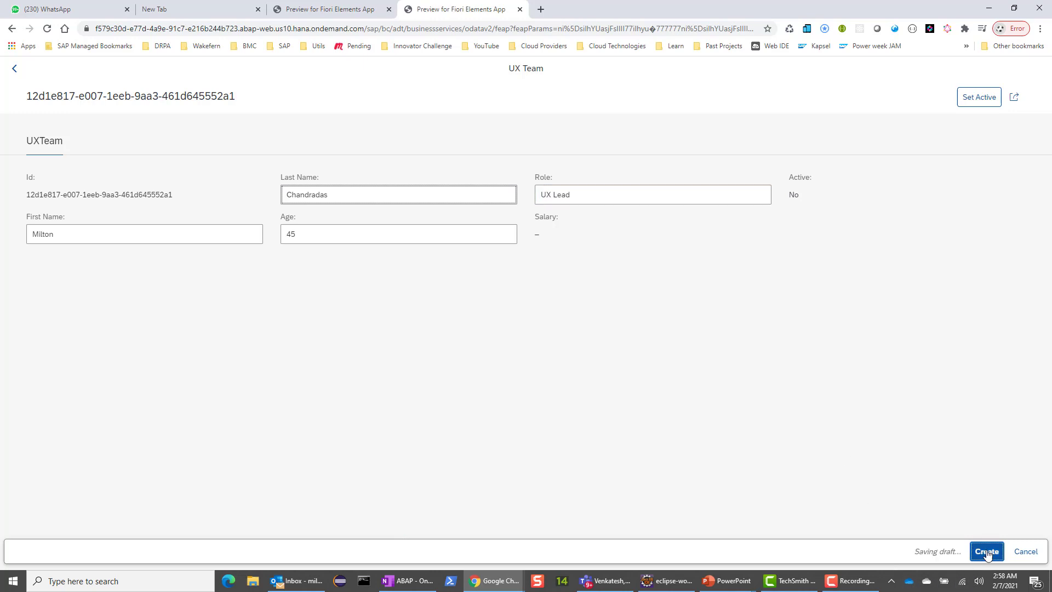
click(986, 551)
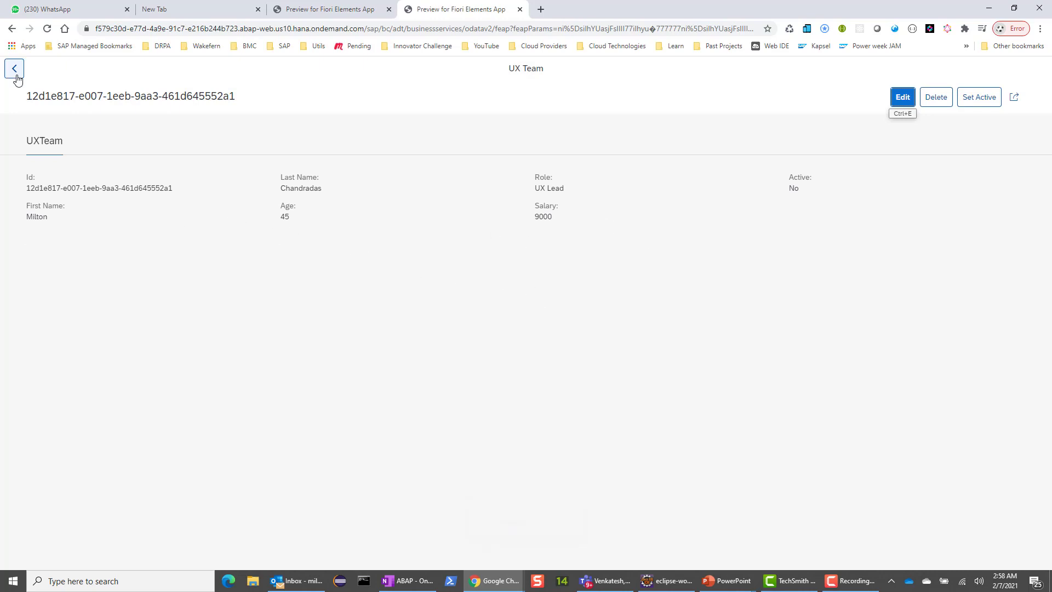
click(14, 67)
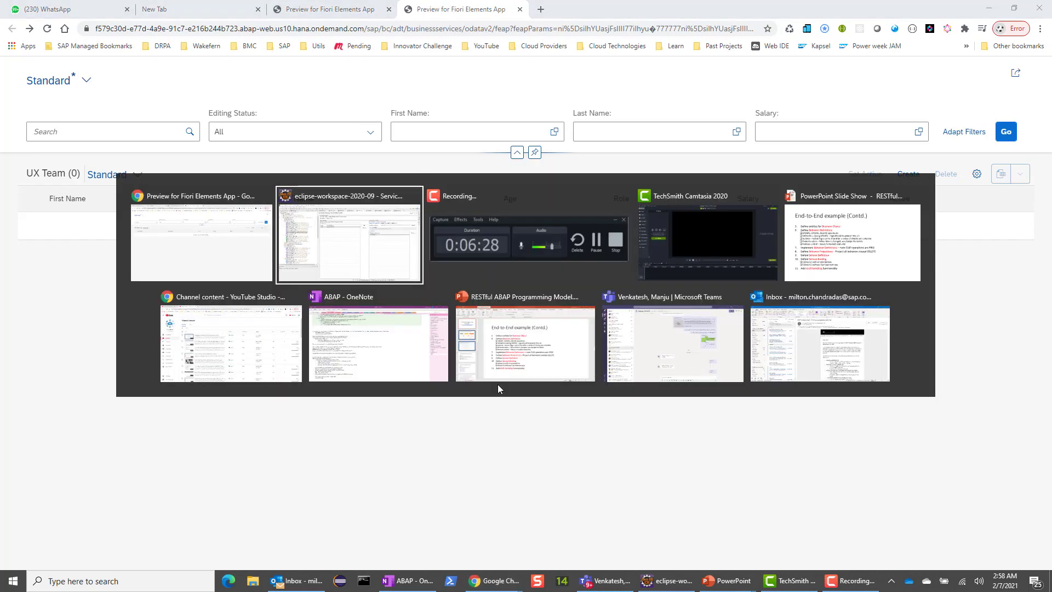
- Switch to Eclipse and load the ZNOUI_UXTEAM_V4_5555 service binding from the Project Explorer
click(348, 238)
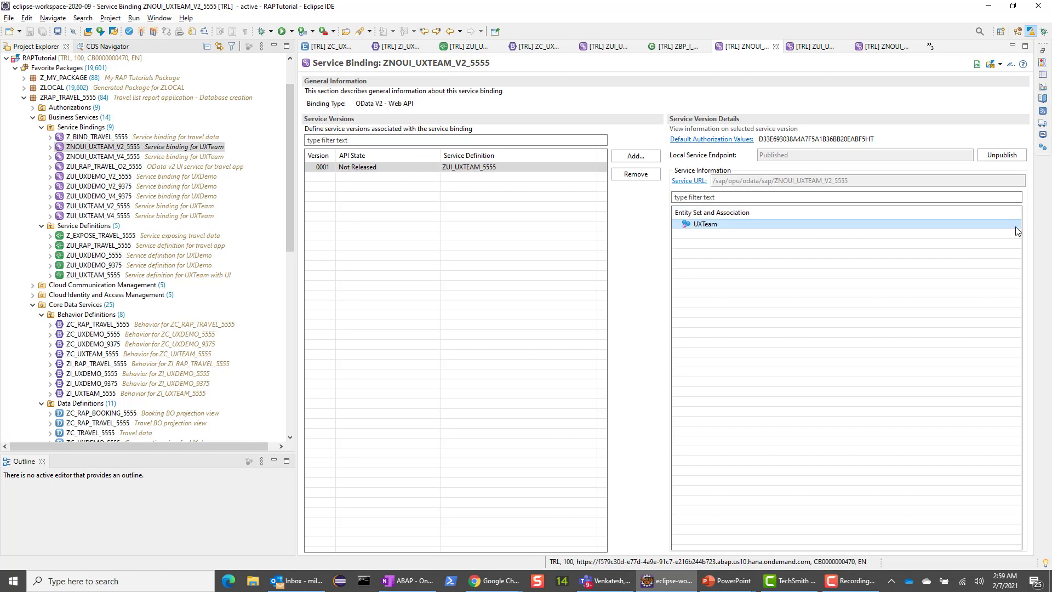
double_click(104, 157)
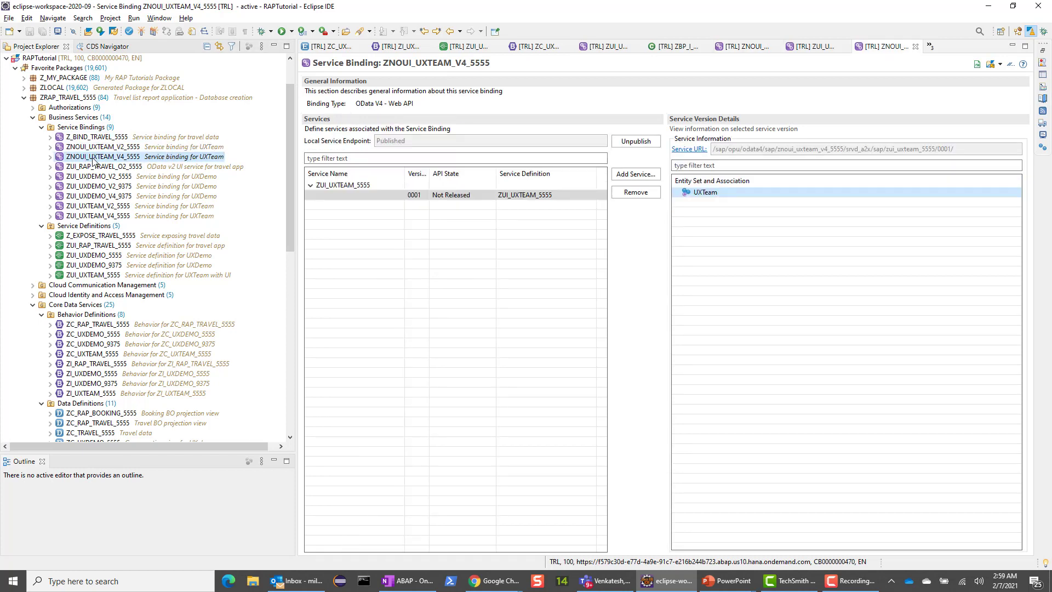